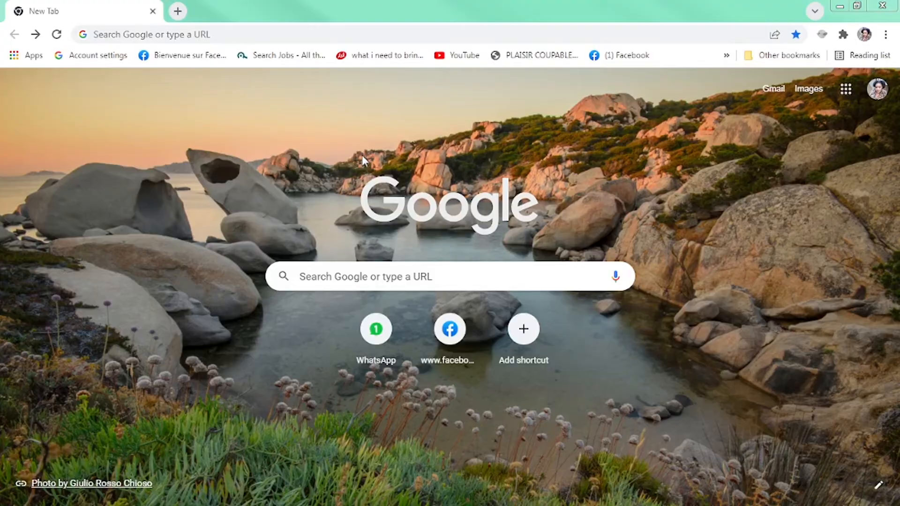
mouse_move(289, 201)
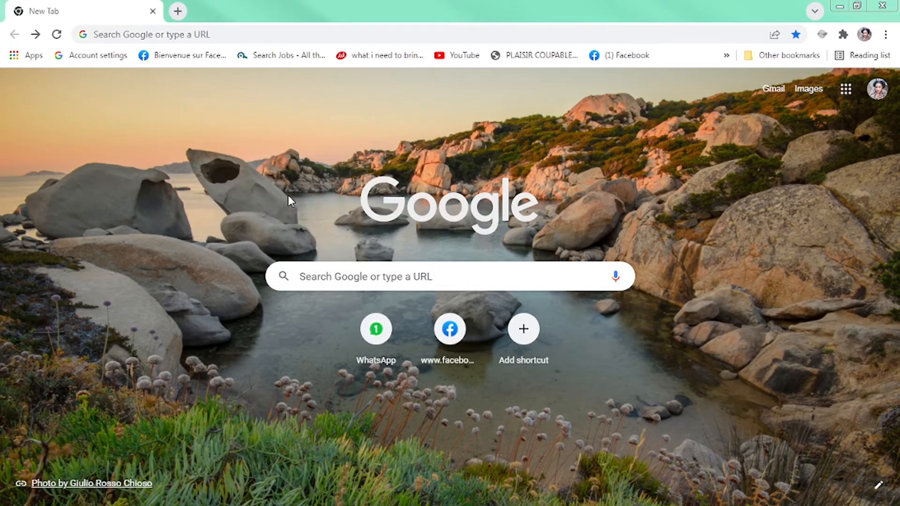
mouse_move(241, 113)
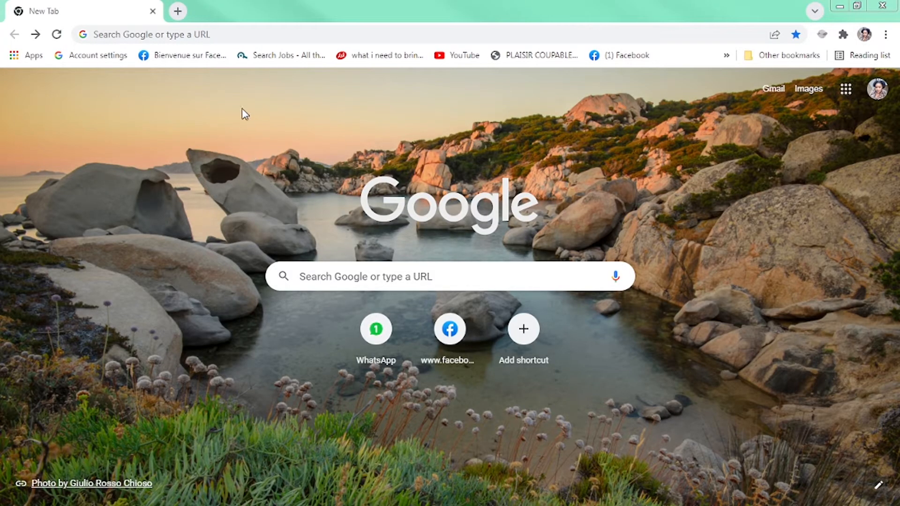
Go to canva.com from the address bar's Canva suggestion.
left_click(149, 35)
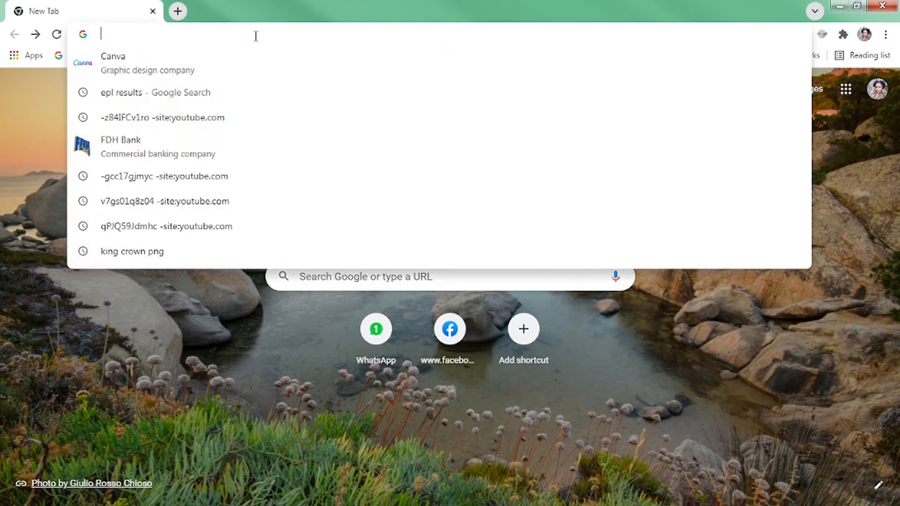
left_click(113, 62)
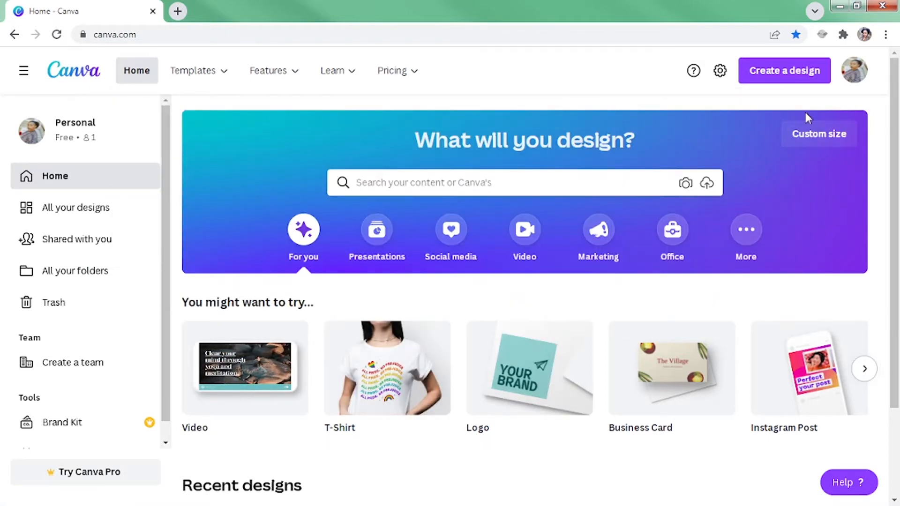
Bring up Canva's Create a design menu of suggested formats.
scroll("down", 3)
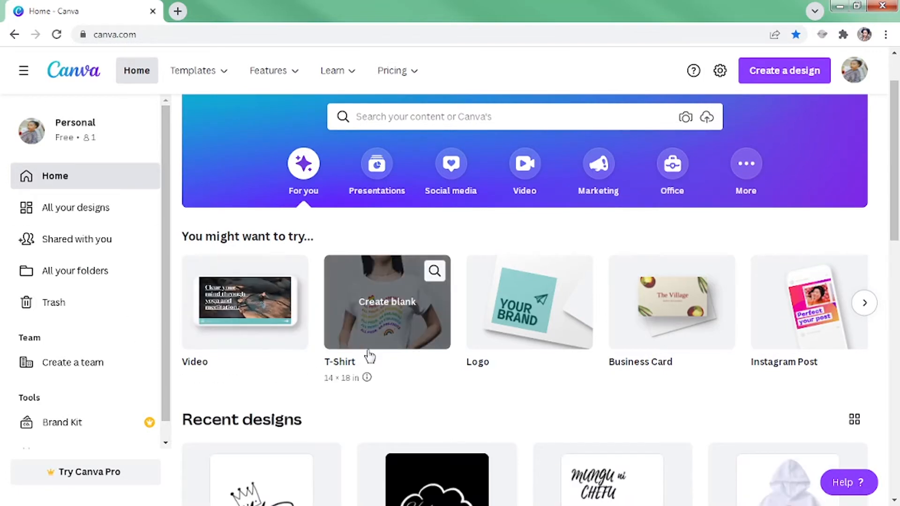
mouse_move(387, 324)
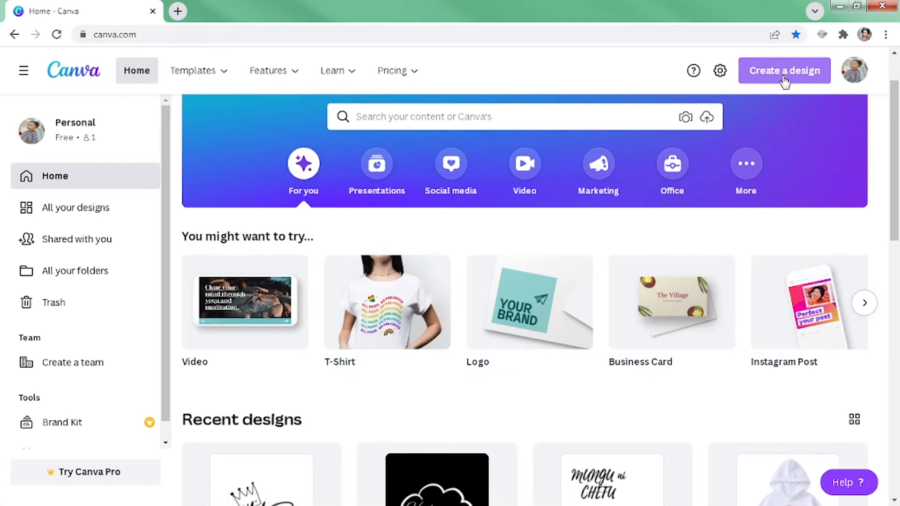
left_click(784, 70)
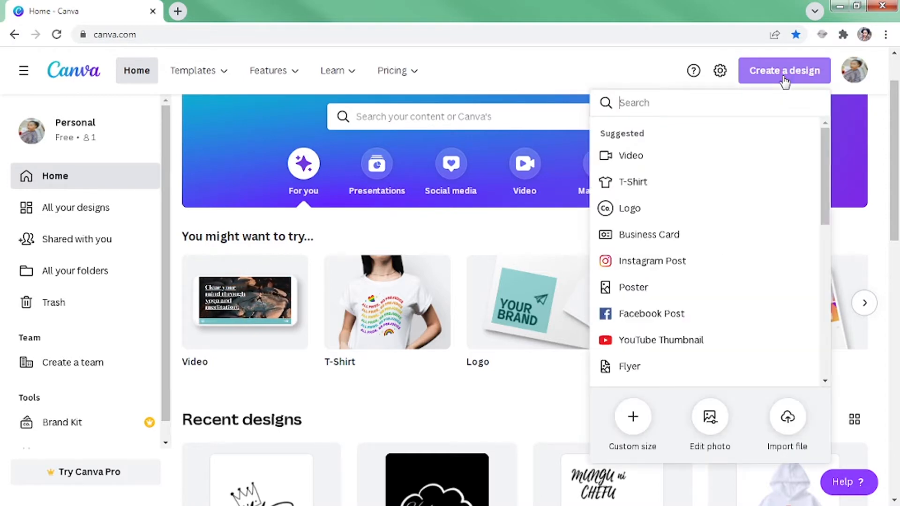
mouse_move(688, 156)
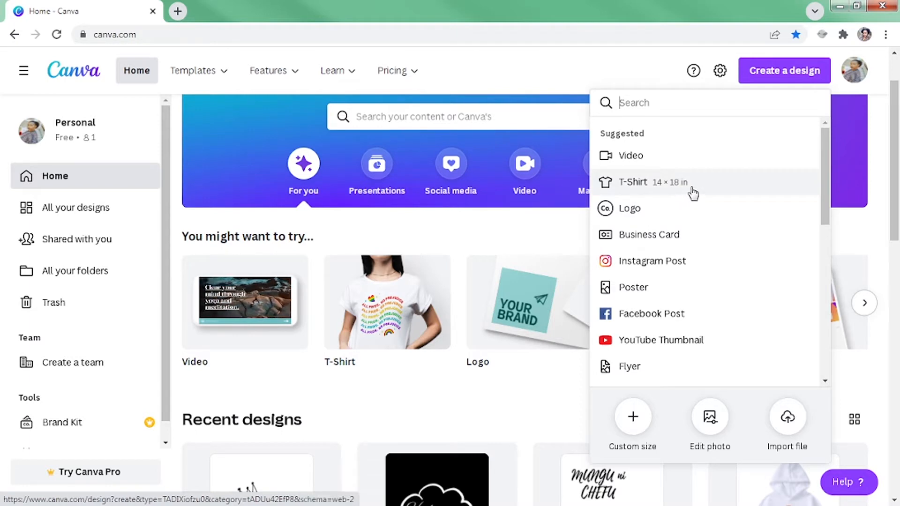
Start a new blank 14 × 18 in T-Shirt design.
left_click(632, 182)
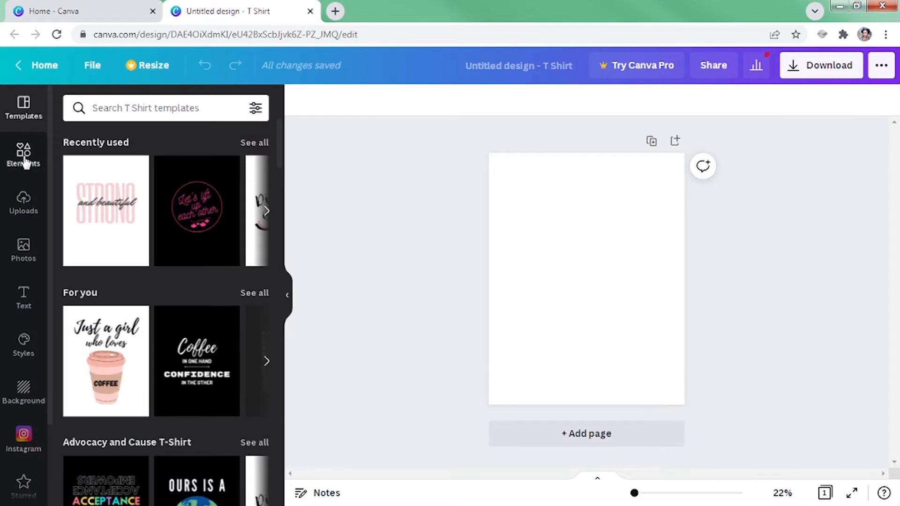
mouse_move(32, 167)
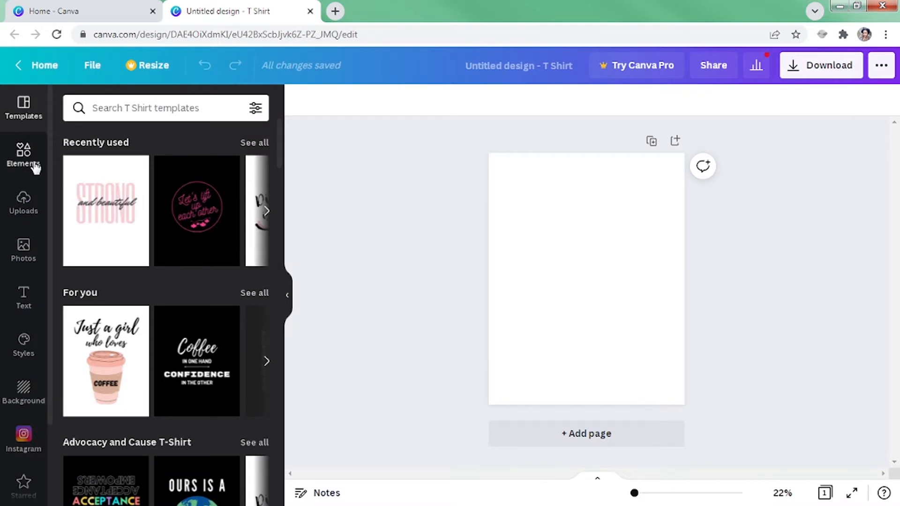
mouse_move(23, 202)
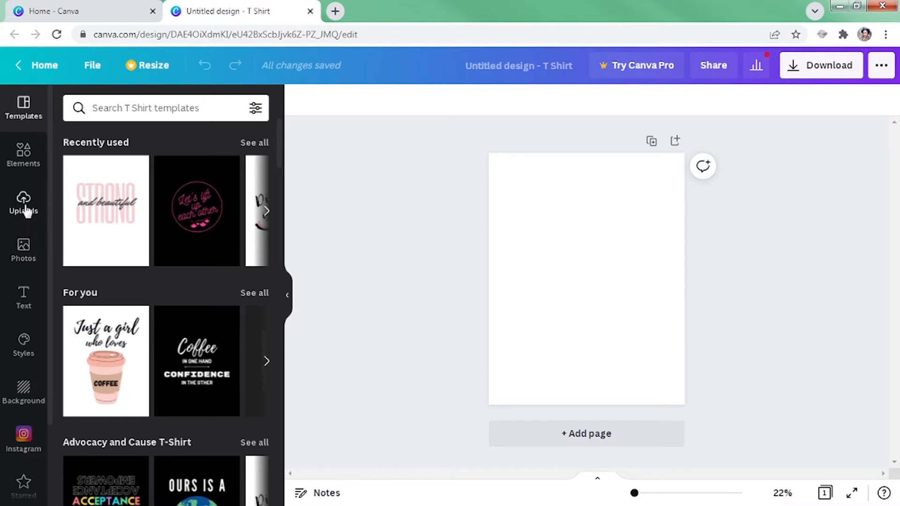
mouse_move(23, 221)
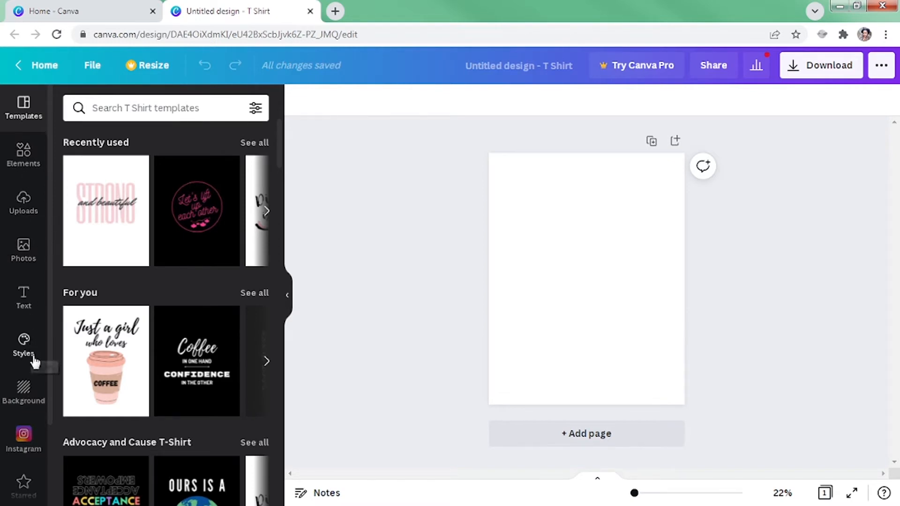
mouse_move(23, 249)
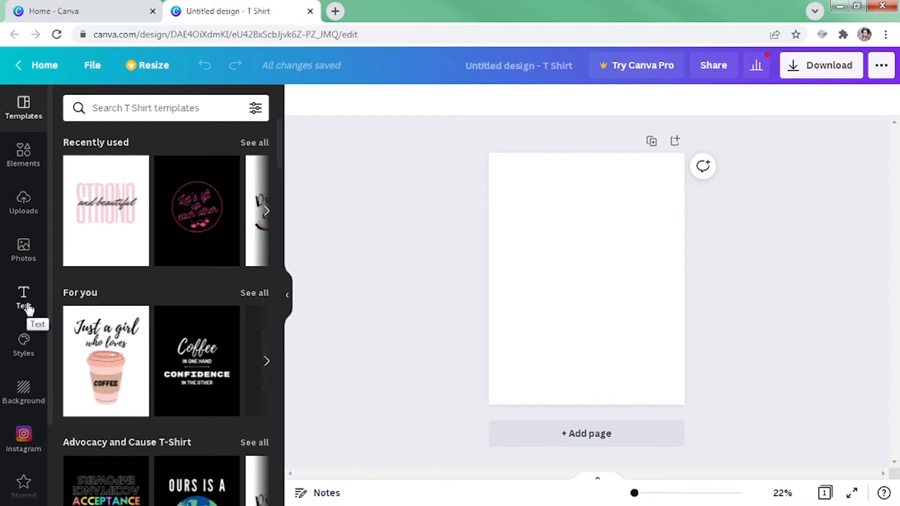
mouse_move(51, 226)
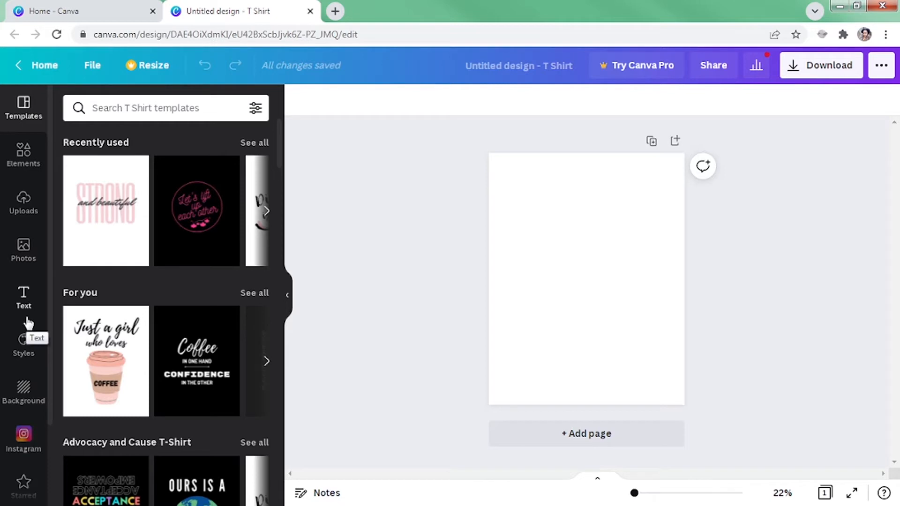
Add a default heading text box from the Text panel onto the T-shirt page.
left_click(22, 297)
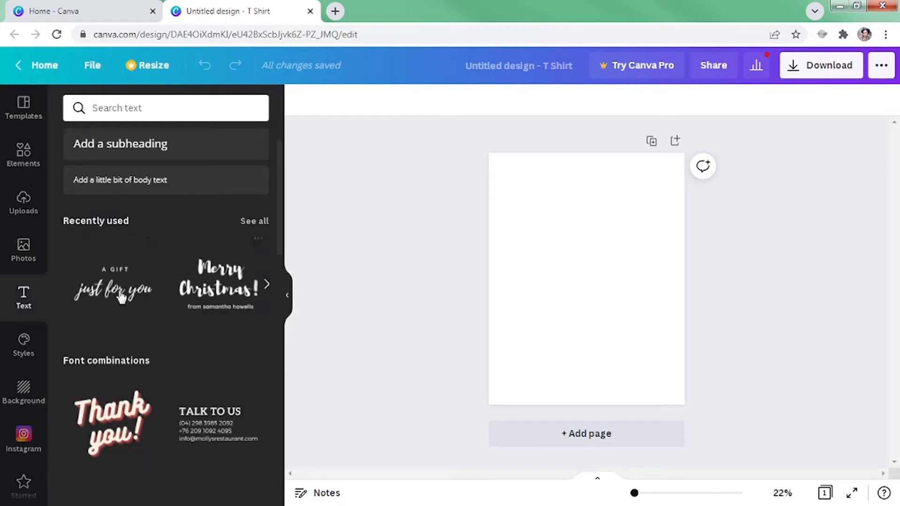
mouse_move(163, 322)
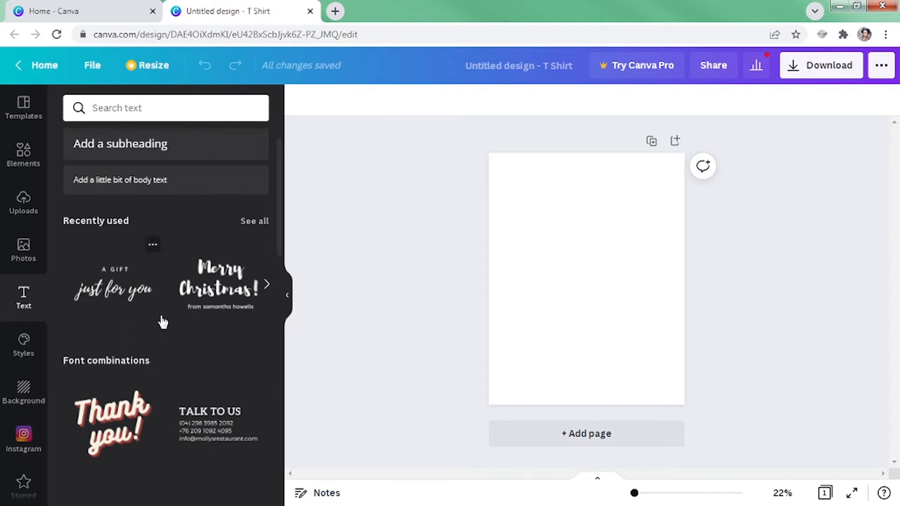
scroll("down", 3)
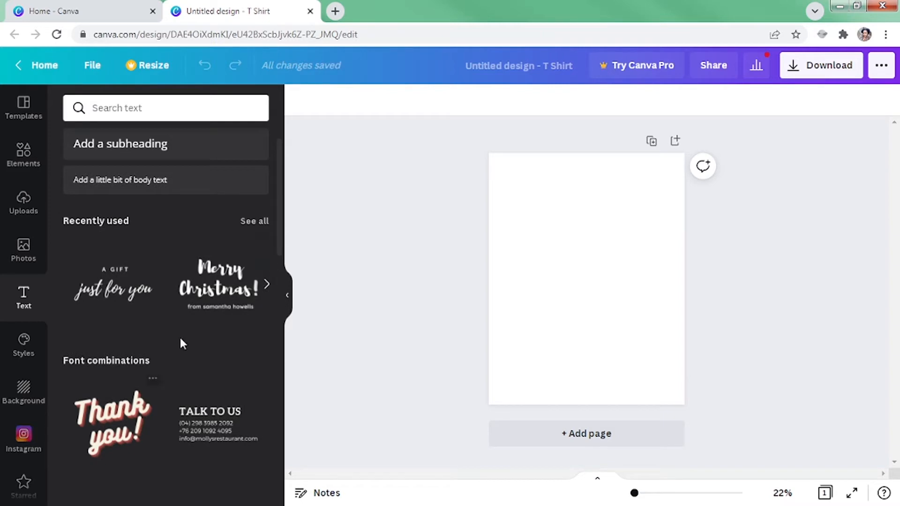
mouse_move(174, 329)
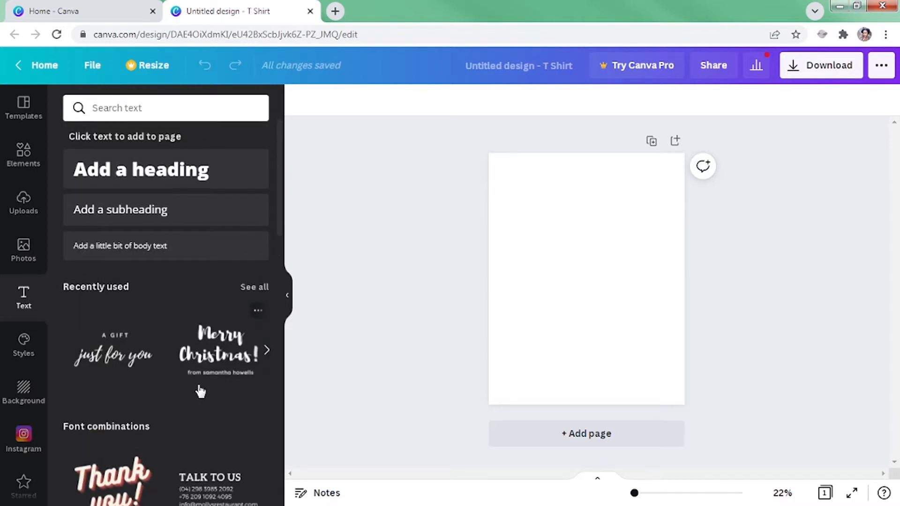
scroll("down", 3)
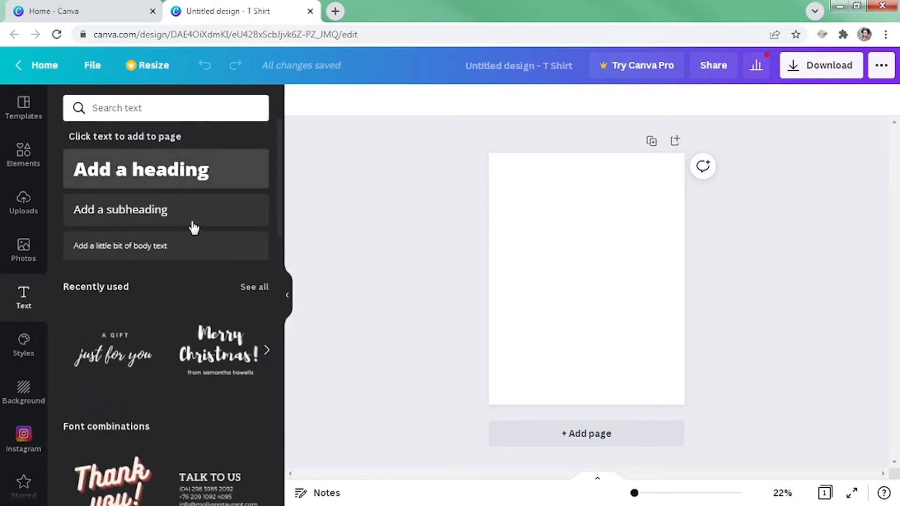
left_click(140, 168)
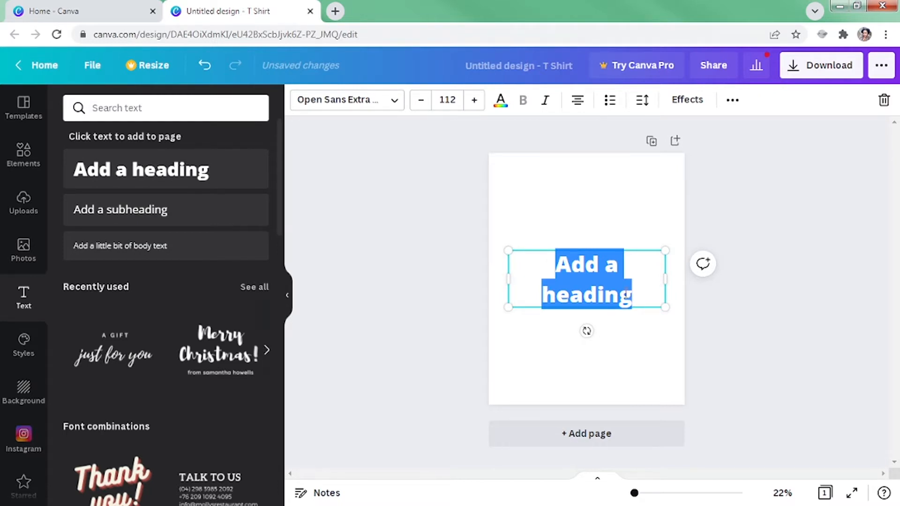
Replace the heading placeholder with 'Blessed' and deselect it.
type("b")
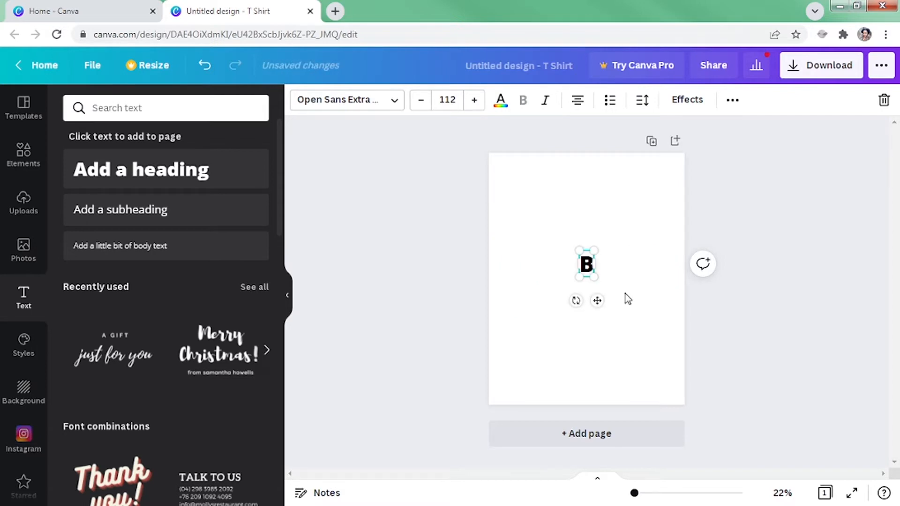
type("lessed")
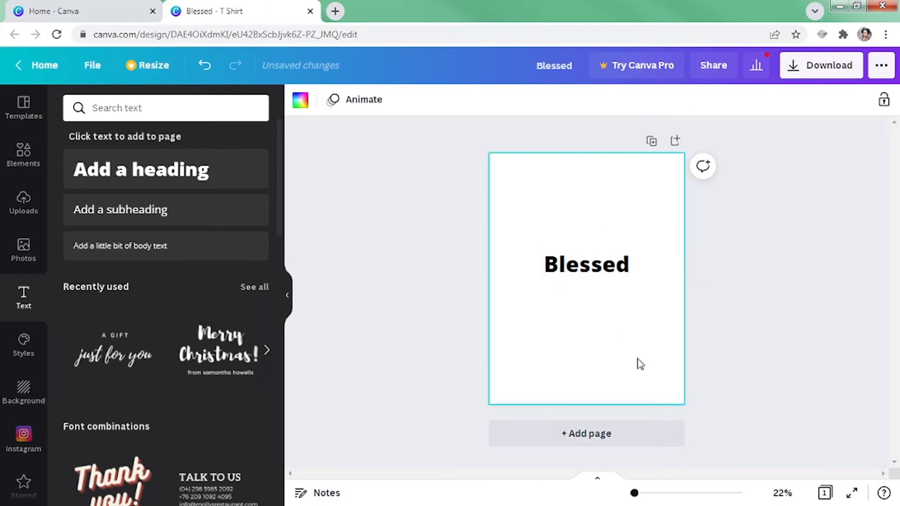
left_click(586, 264)
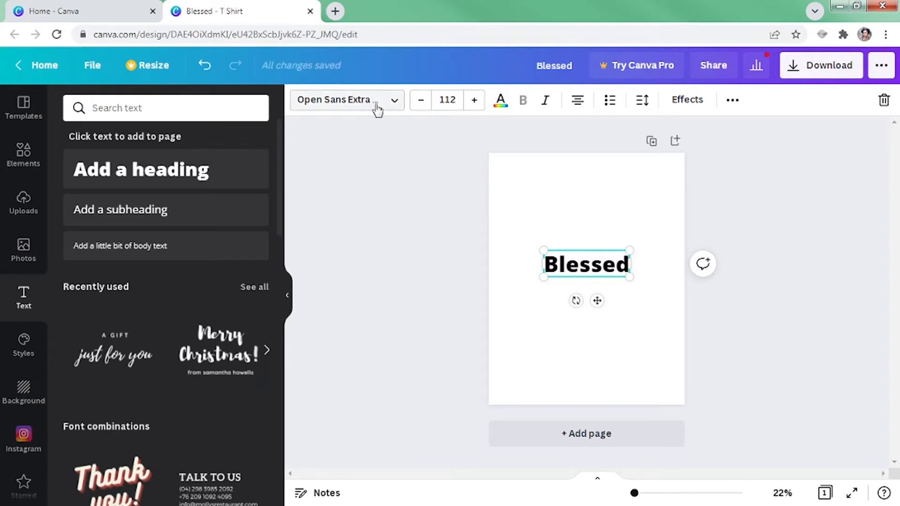
mouse_move(362, 113)
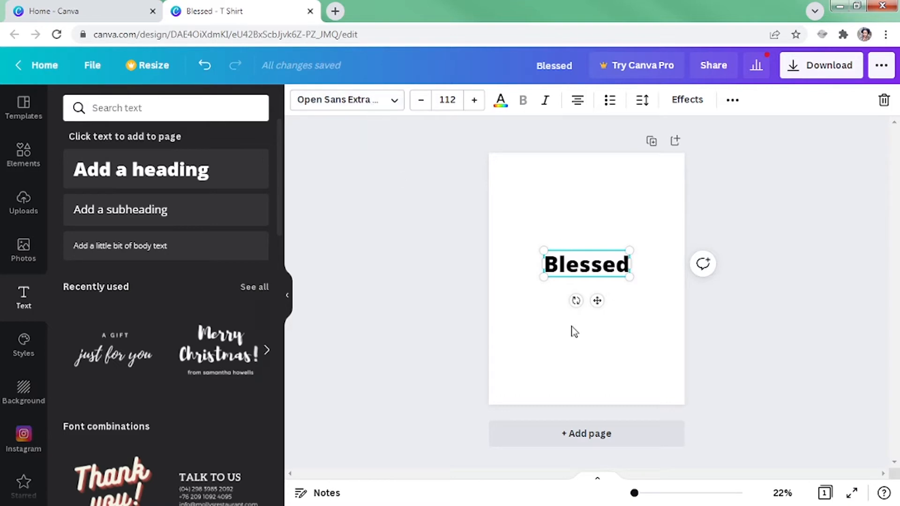
mouse_move(324, 111)
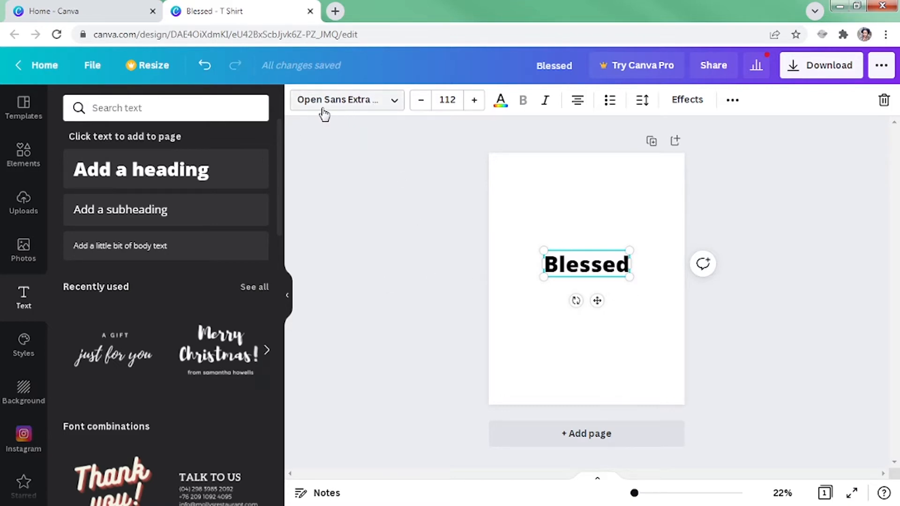
mouse_move(379, 107)
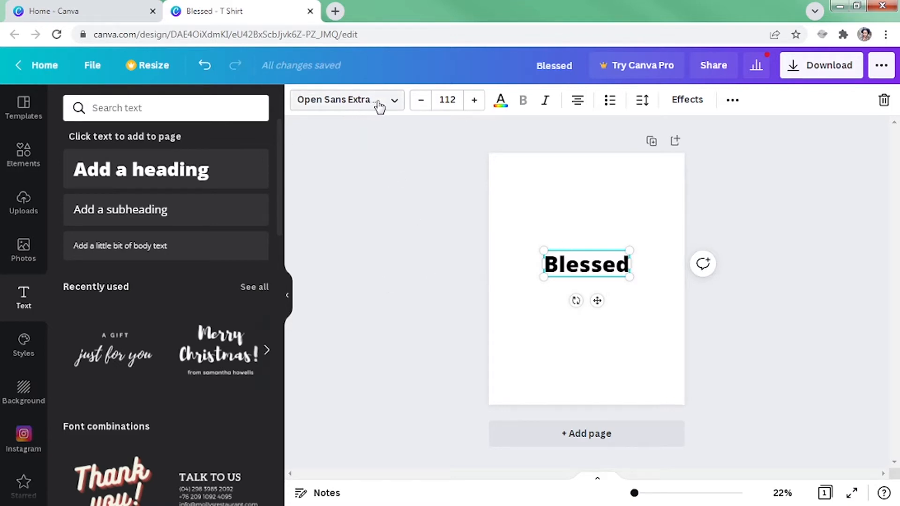
Try the Brittany font on Blessed, then enlarge the text and recentre it.
left_click(344, 99)
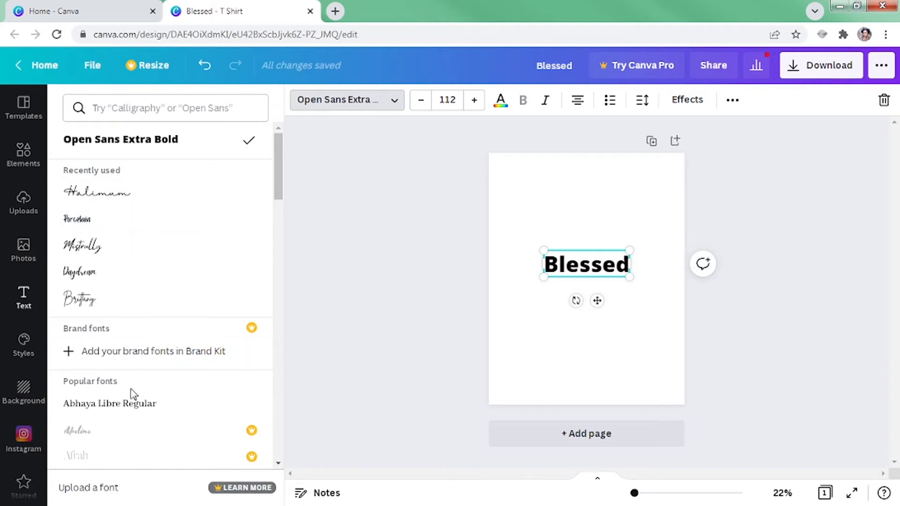
left_click(78, 233)
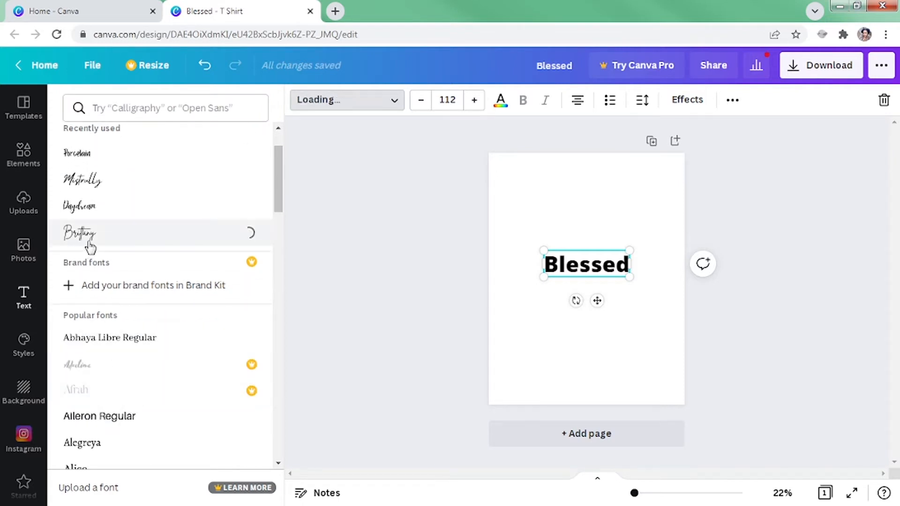
left_click(79, 234)
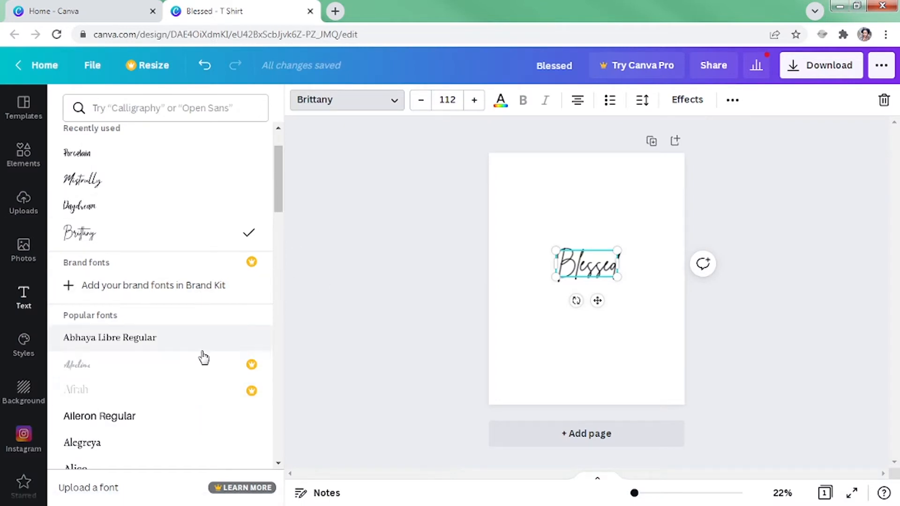
scroll("down", 3)
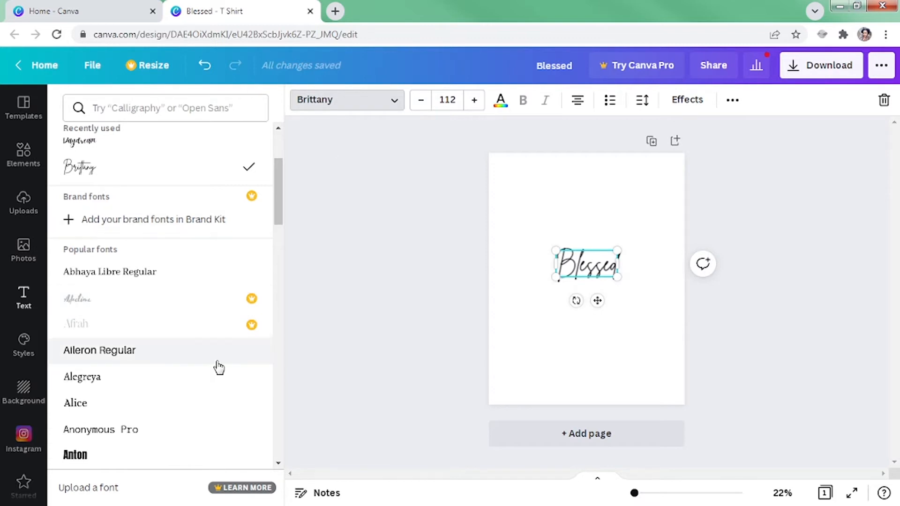
mouse_move(251, 298)
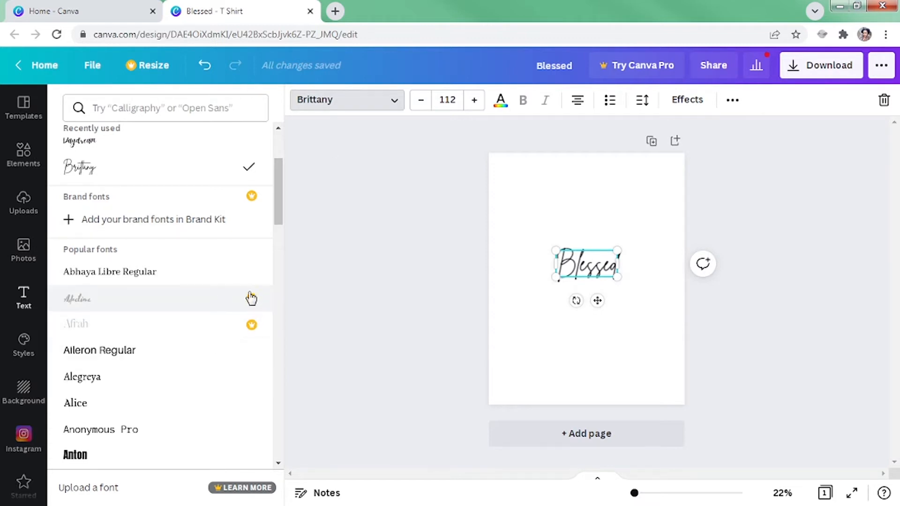
mouse_move(252, 303)
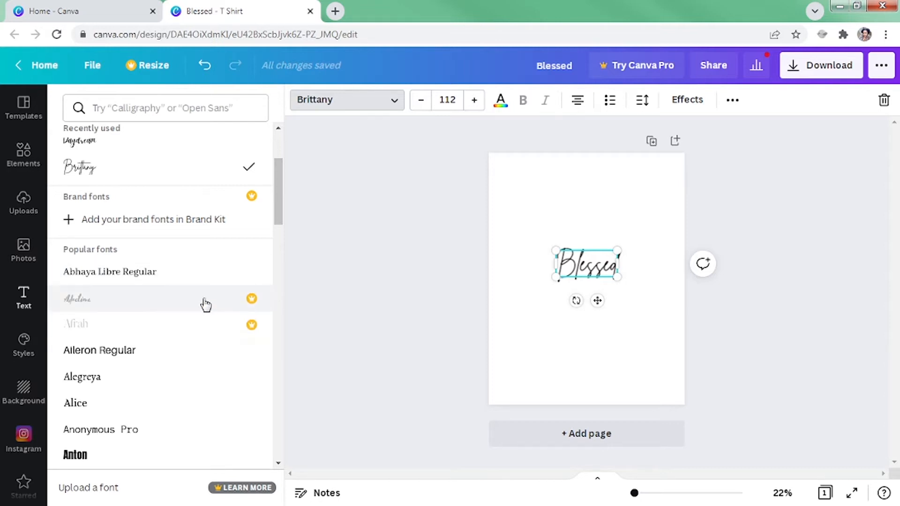
mouse_move(213, 349)
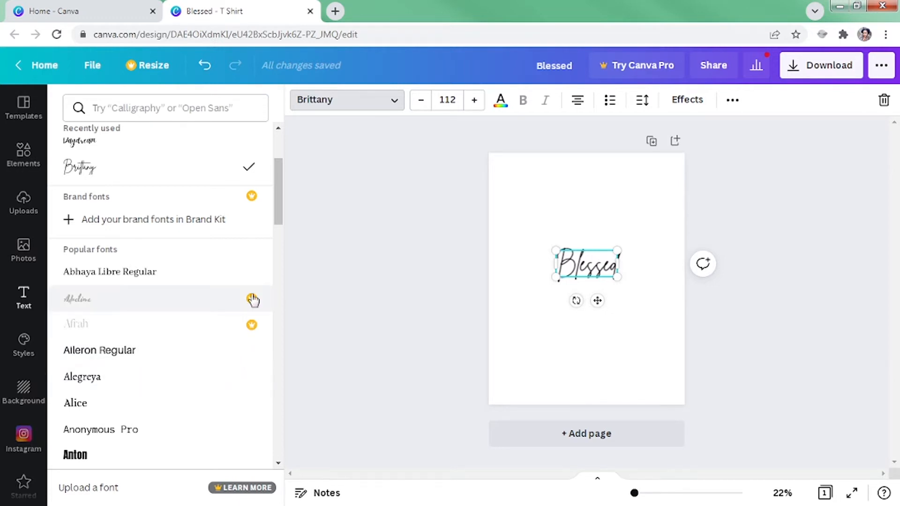
mouse_move(243, 314)
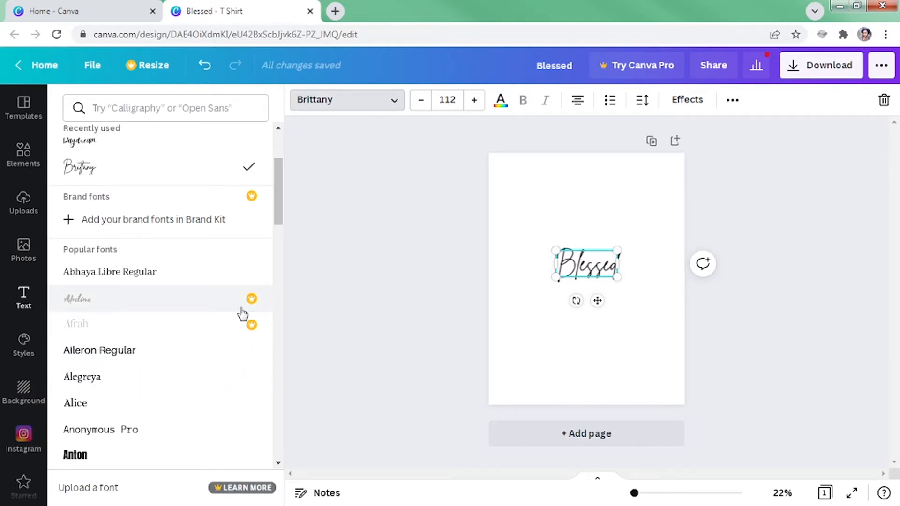
mouse_move(213, 242)
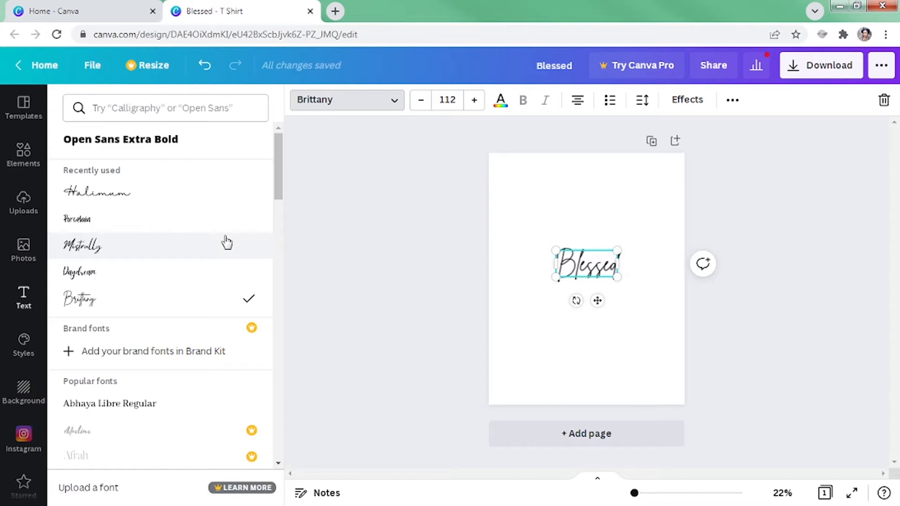
mouse_move(274, 208)
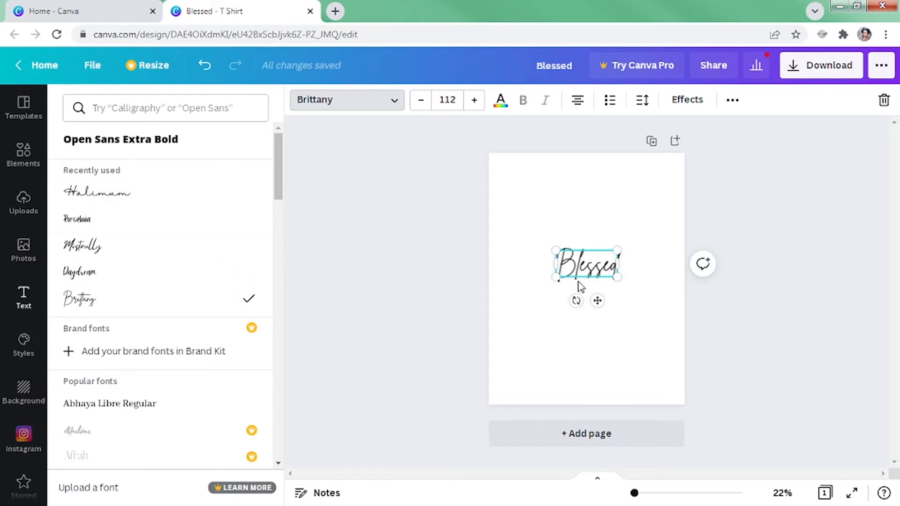
left_click_drag(619, 251, 666, 299)
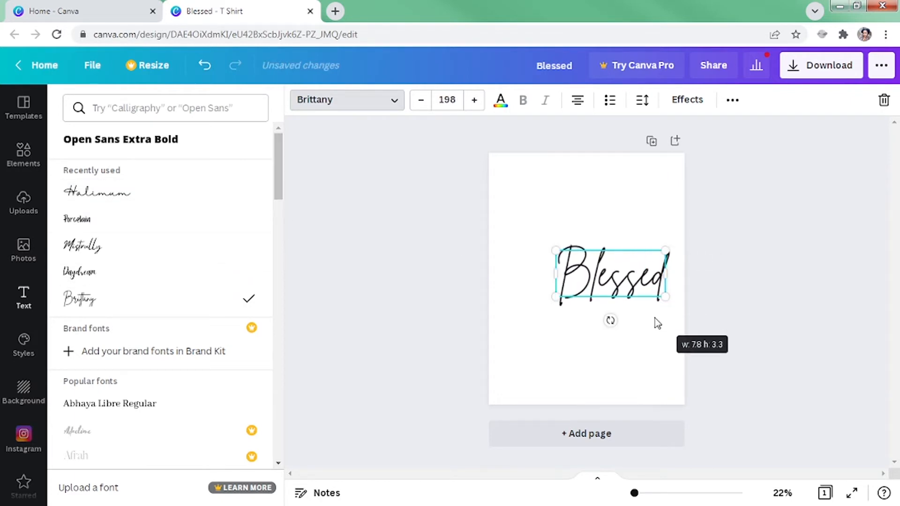
left_click_drag(610, 274, 582, 264)
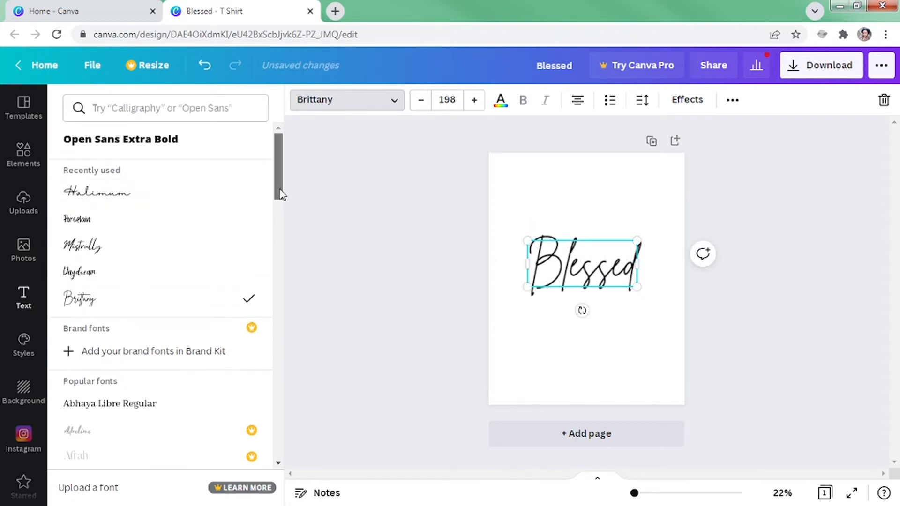
Try the Alice and Bukhari Script fonts on the Blessed heading.
scroll("down", 3)
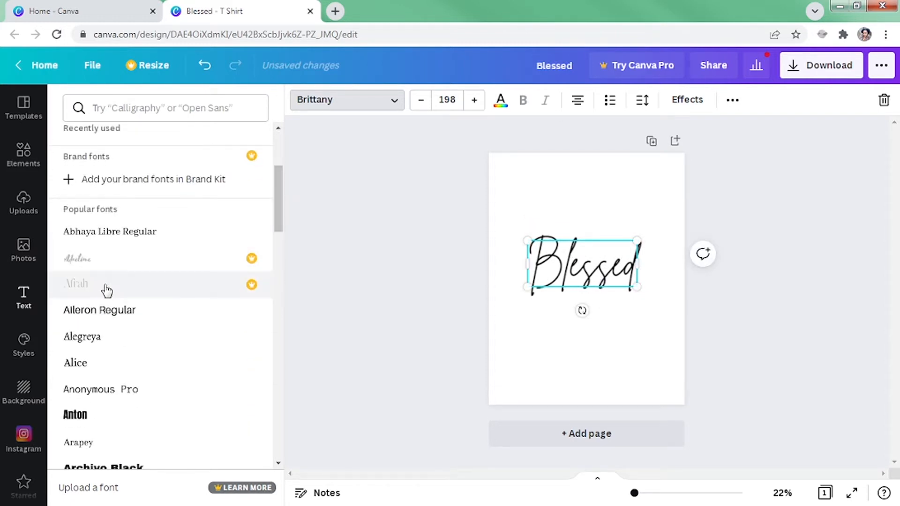
left_click(75, 363)
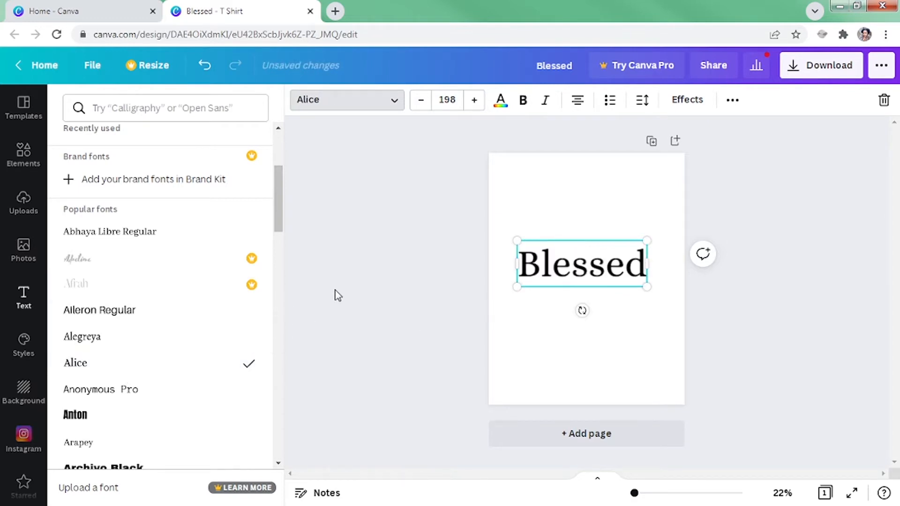
scroll("down", 3)
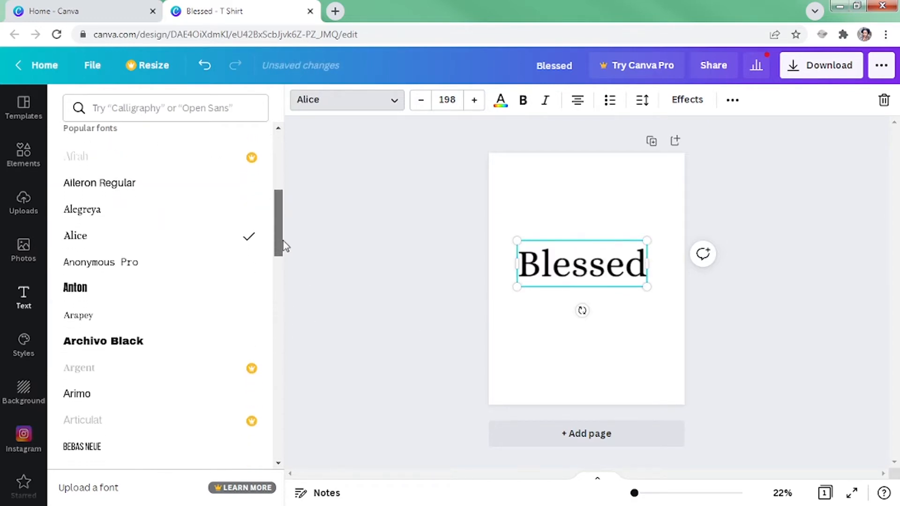
scroll("down", 3)
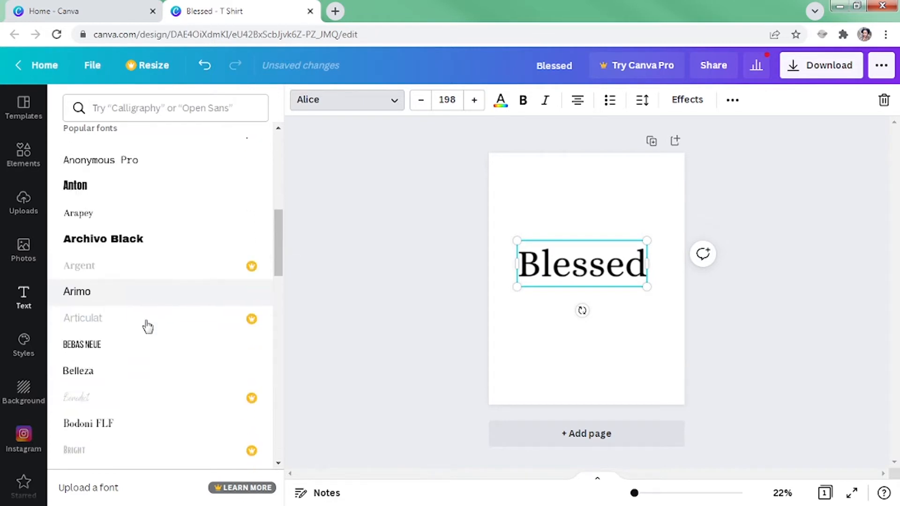
scroll("down", 3)
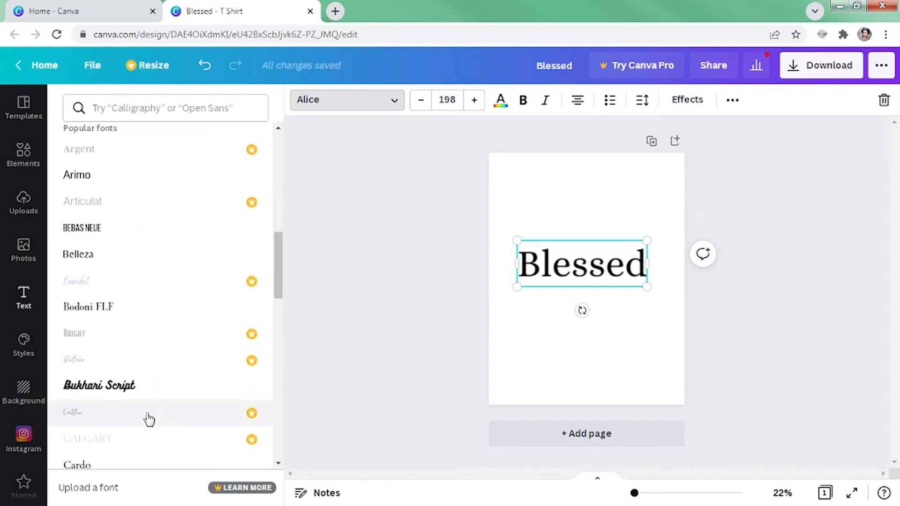
left_click(98, 320)
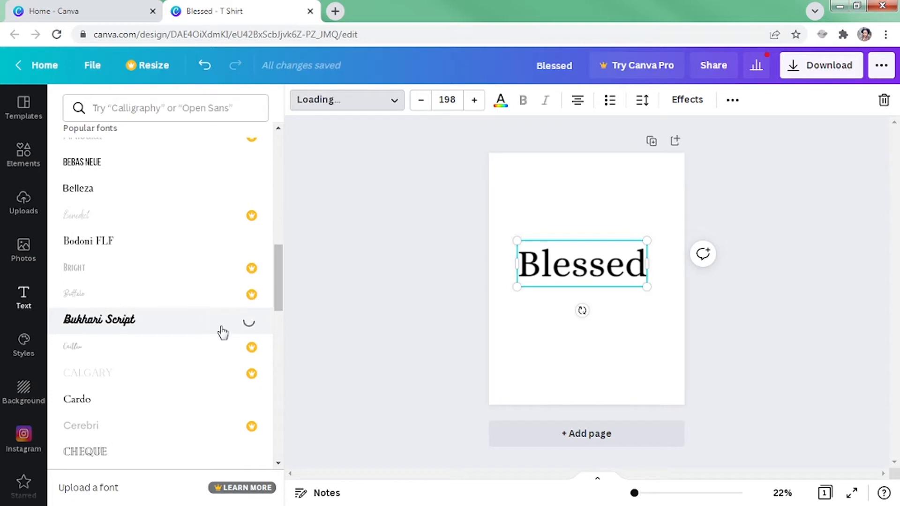
left_click(98, 320)
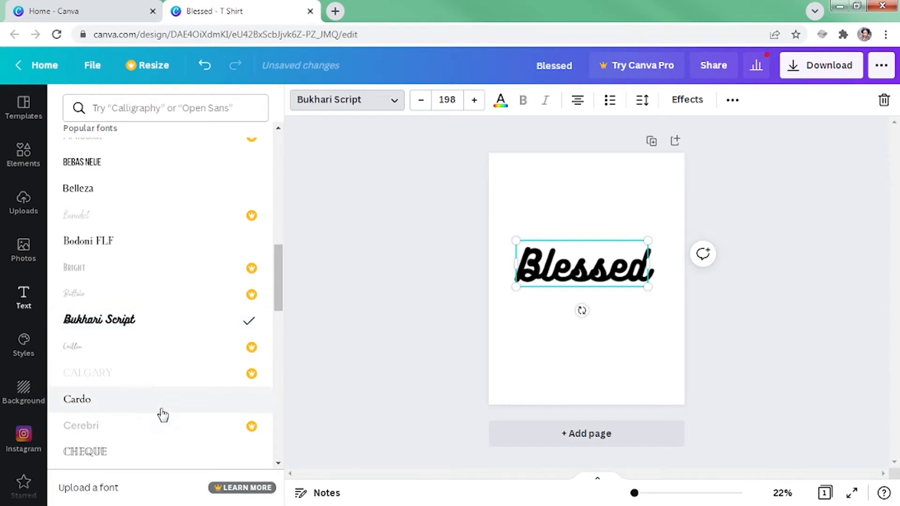
Try Cheque, then settle on Glacial Indifference for the Blessed heading.
scroll("down", 3)
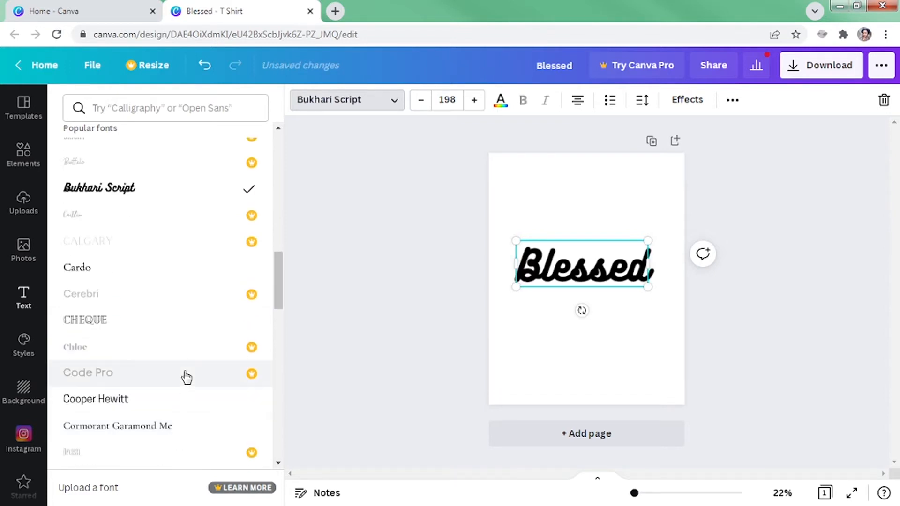
left_click(85, 319)
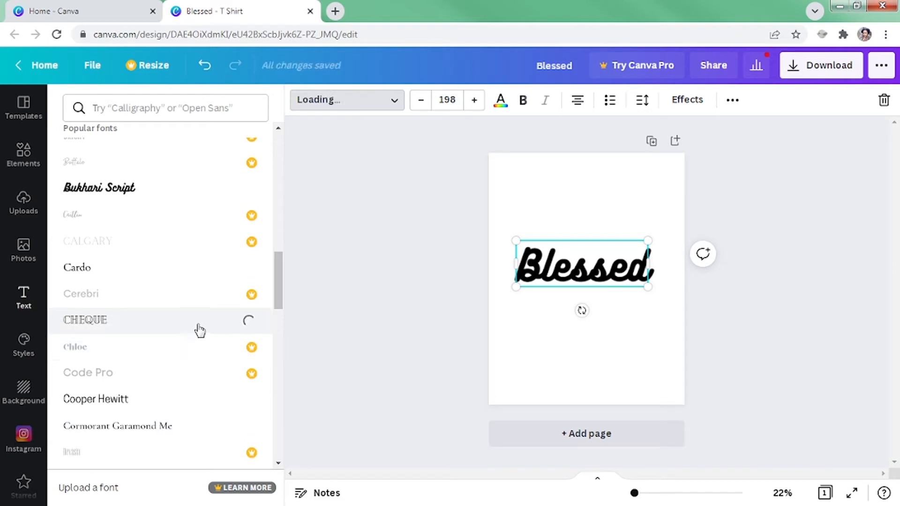
left_click(85, 320)
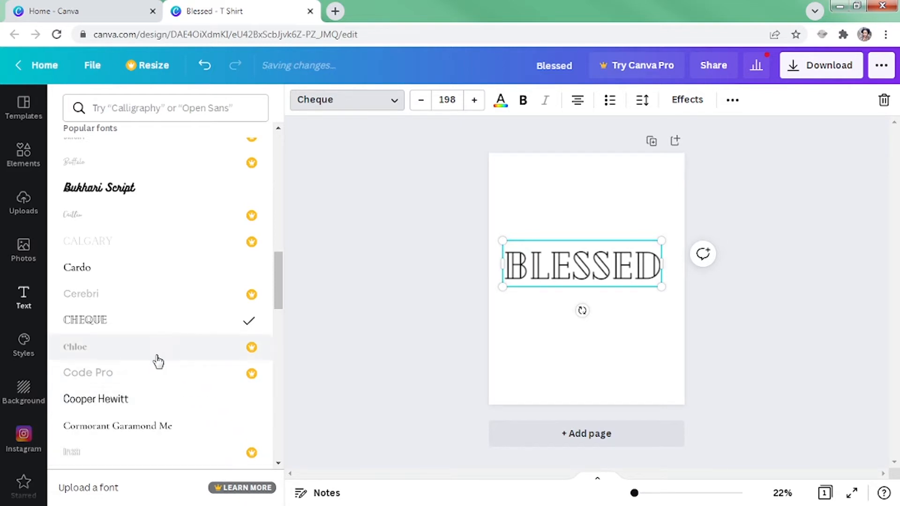
scroll("down", 3)
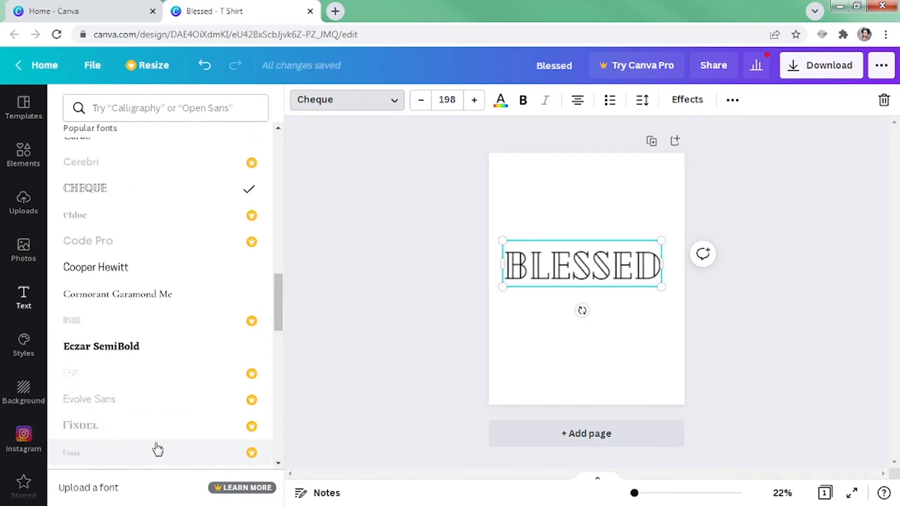
scroll("down", 3)
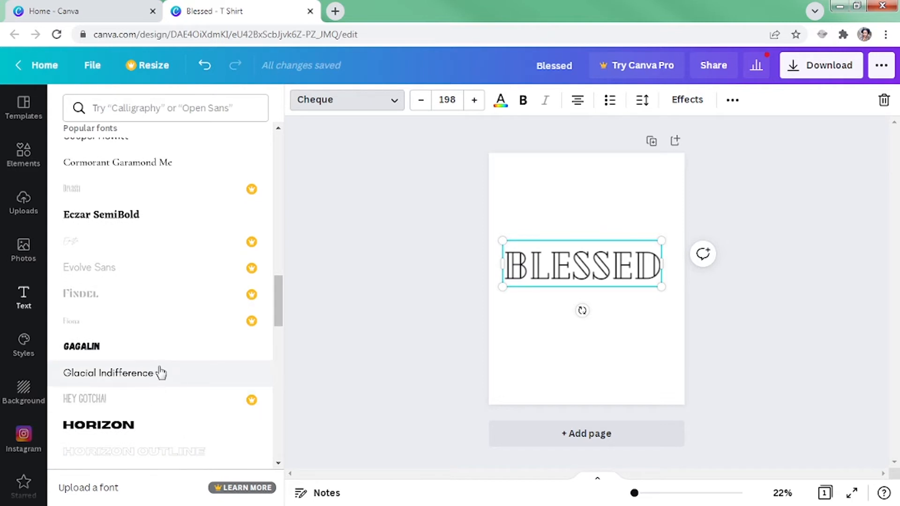
left_click(108, 372)
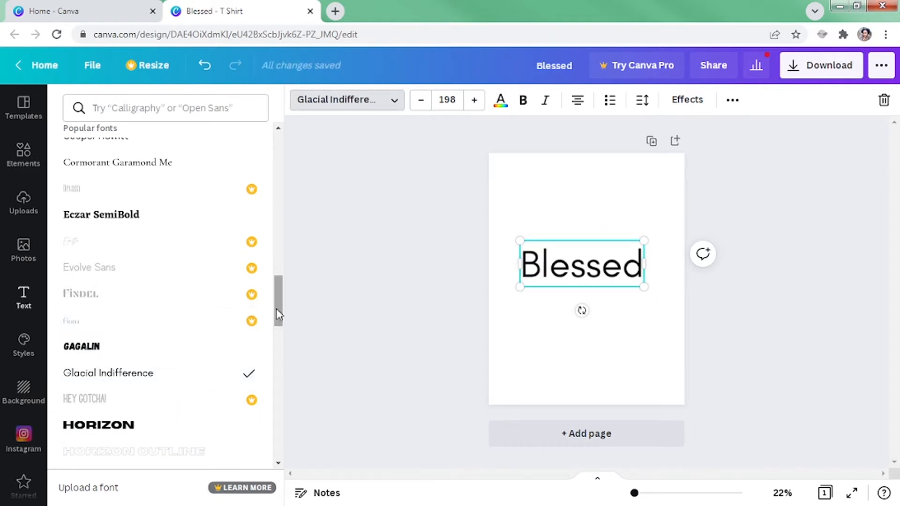
scroll("up", 3)
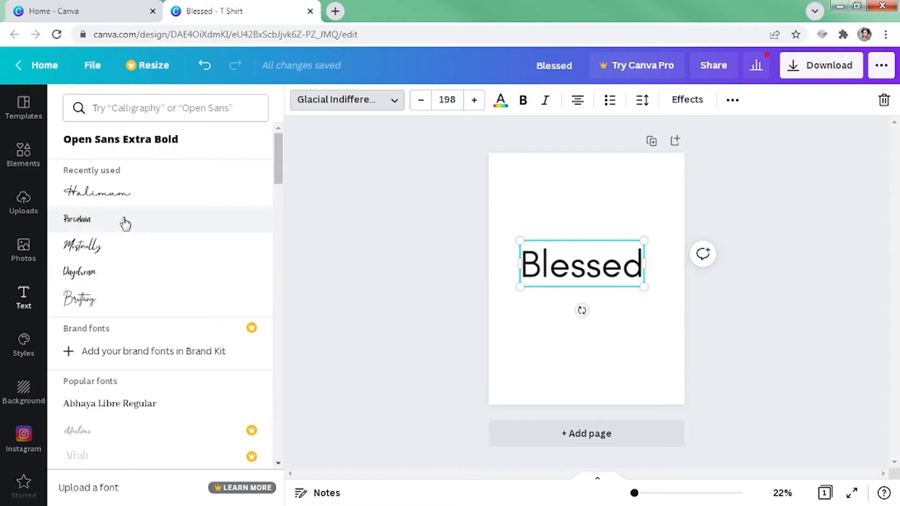
type("Handwriting")
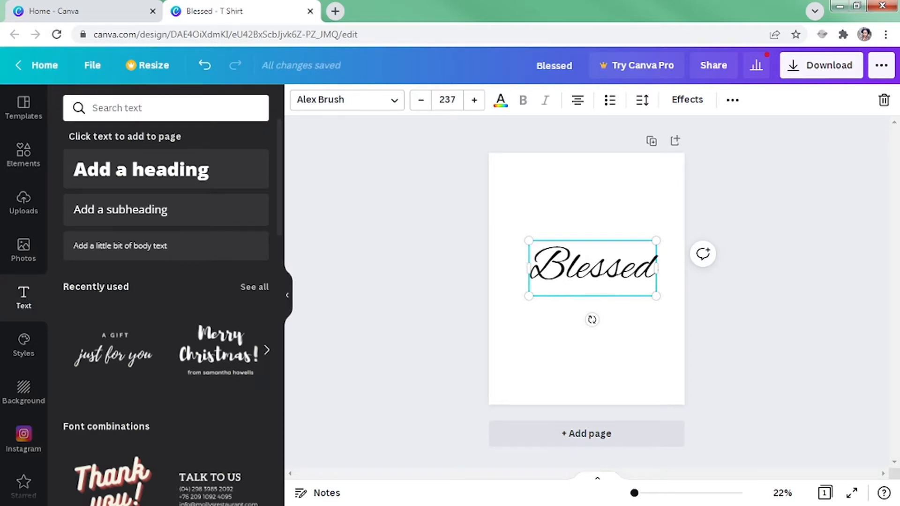
left_click(23, 155)
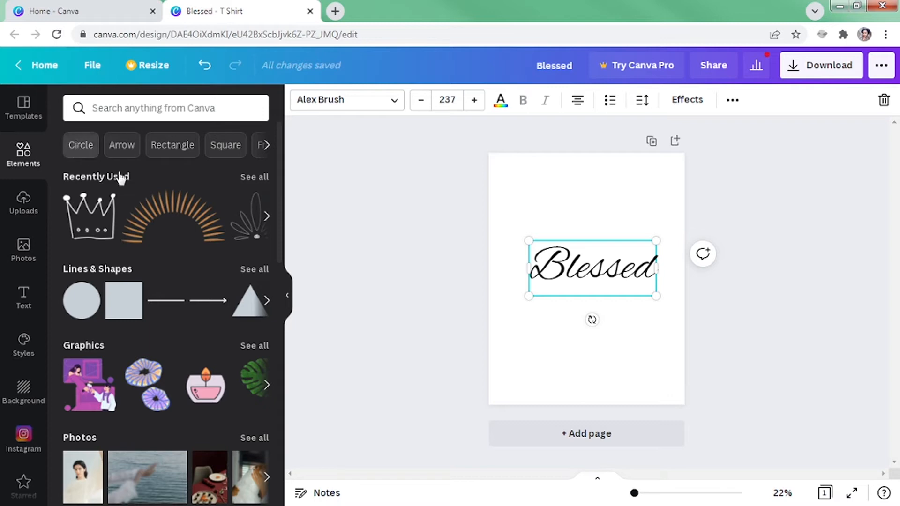
mouse_move(96, 162)
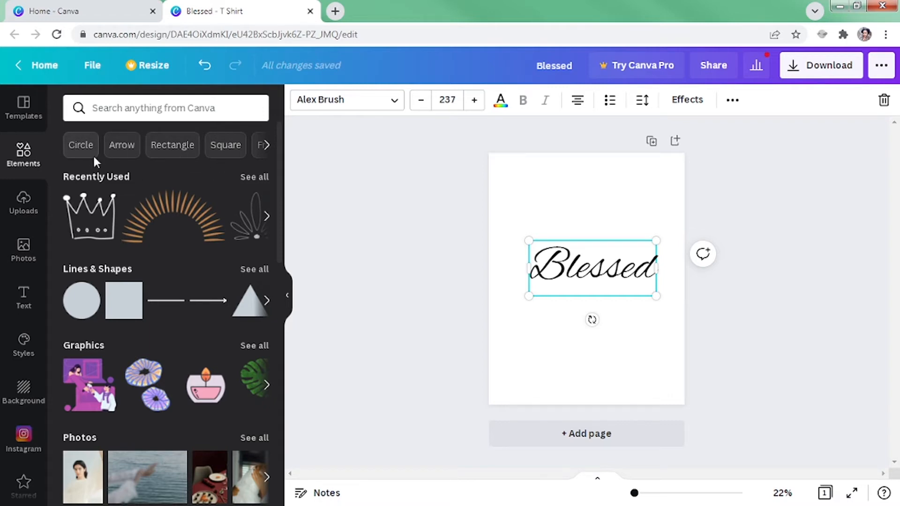
Browse circle and oval elements, then search the library for heart graphics.
left_click(80, 144)
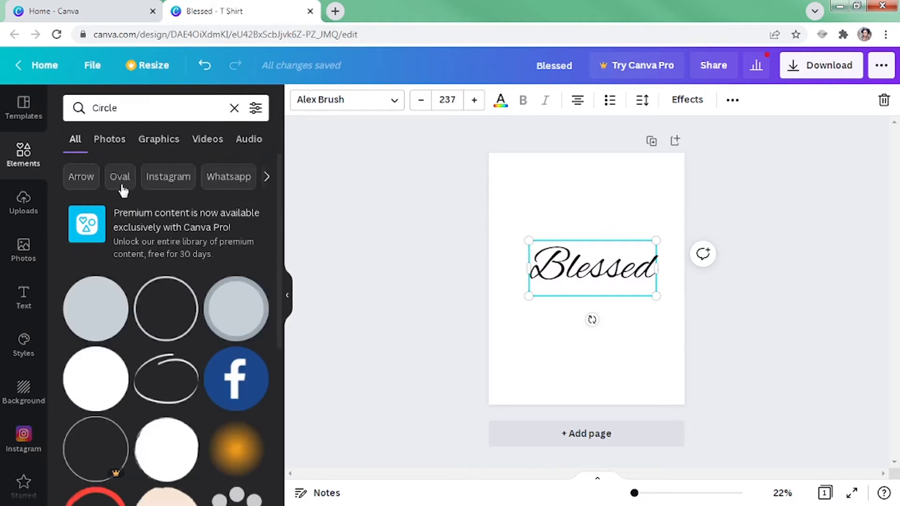
left_click(119, 177)
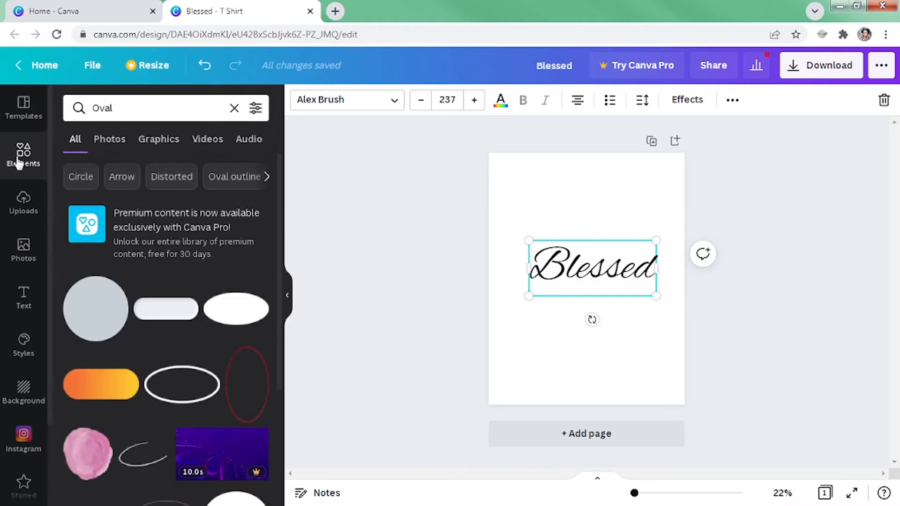
left_click(235, 108)
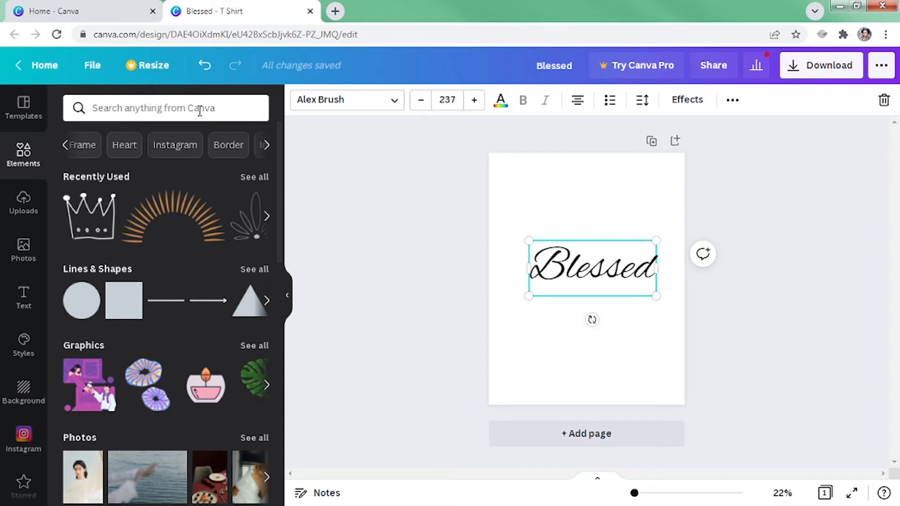
left_click(166, 108)
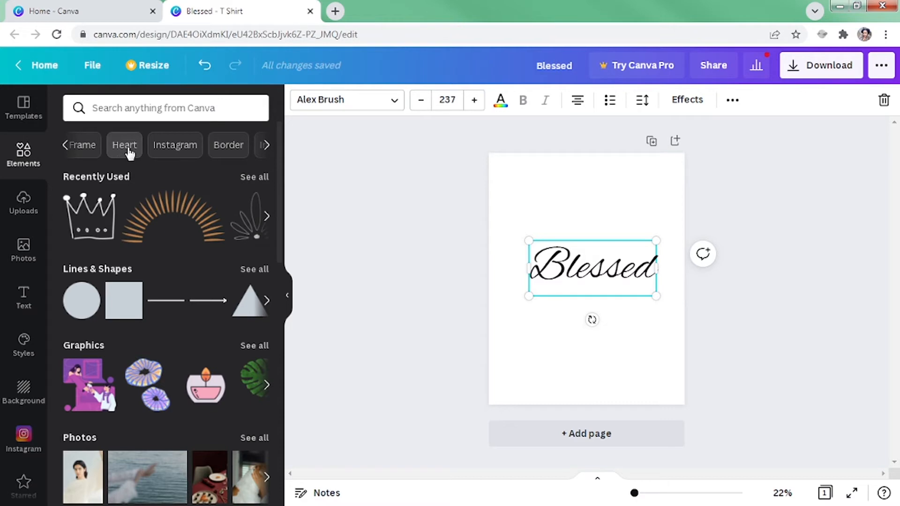
left_click(124, 144)
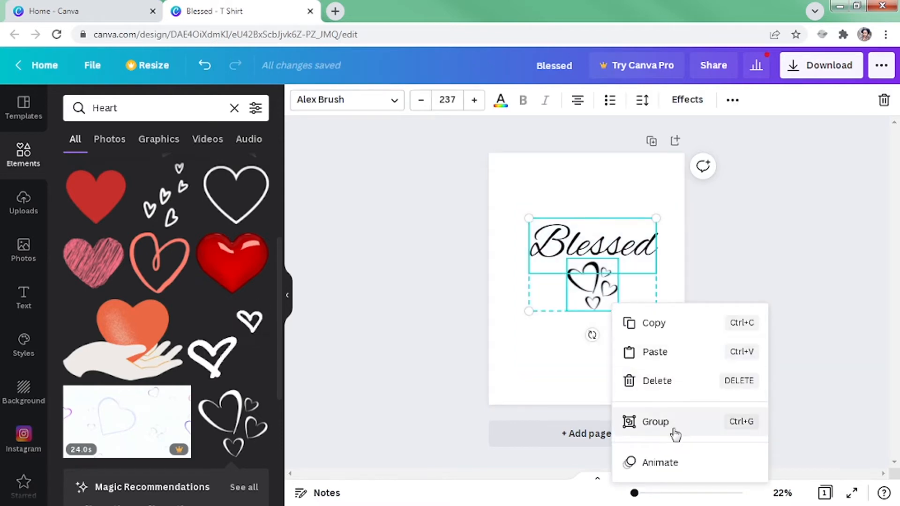
Group the outlined hearts with the Blessed text and deselect the design.
left_click(655, 421)
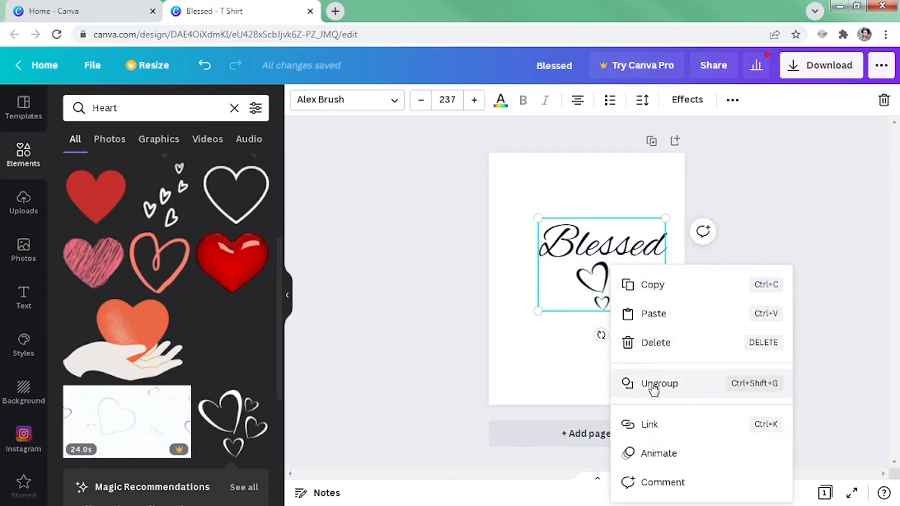
left_click(658, 383)
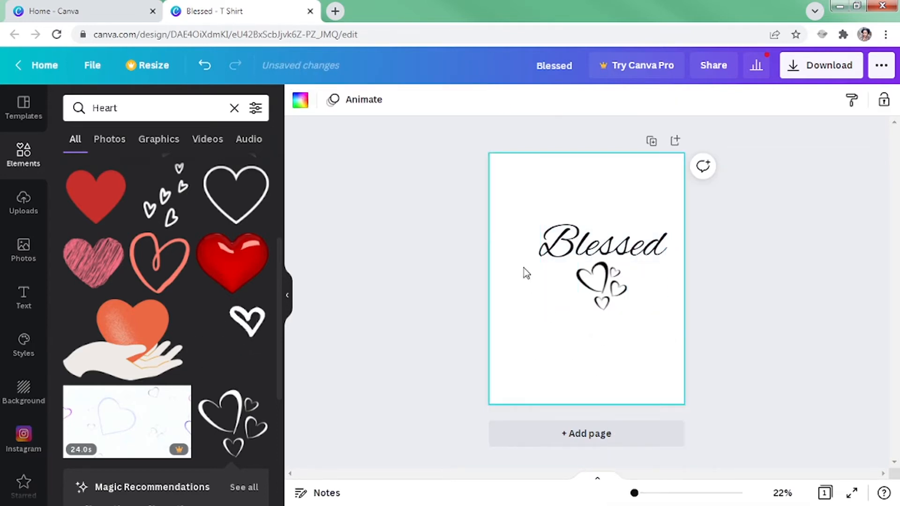
right_click(602, 244)
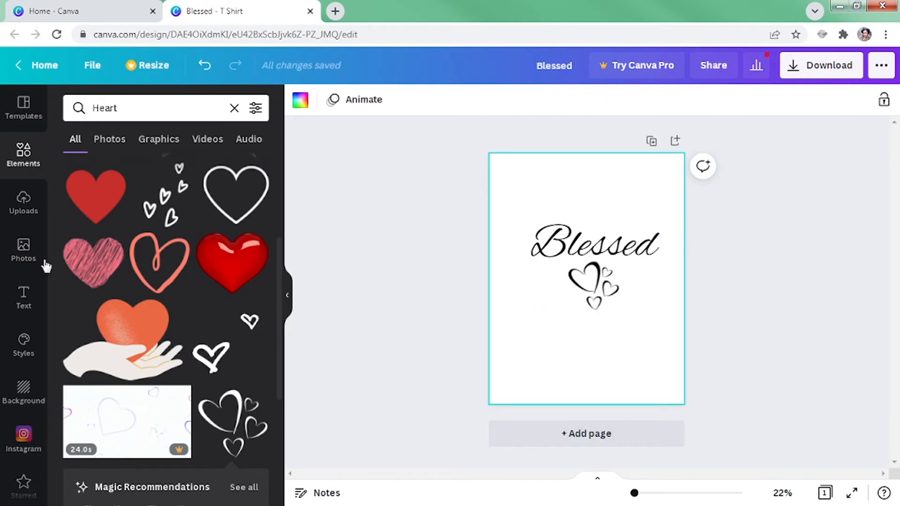
Download the Blessed design as a JPG file.
left_click(827, 65)
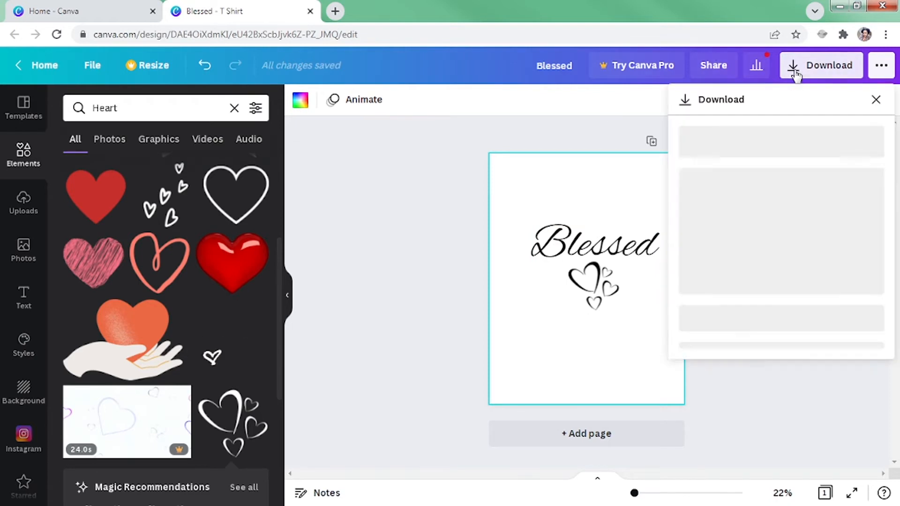
left_click(775, 163)
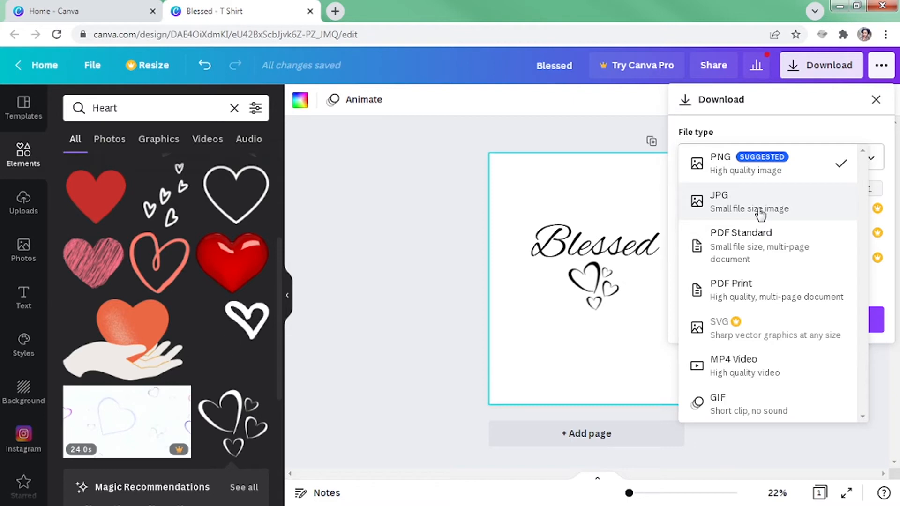
left_click(746, 201)
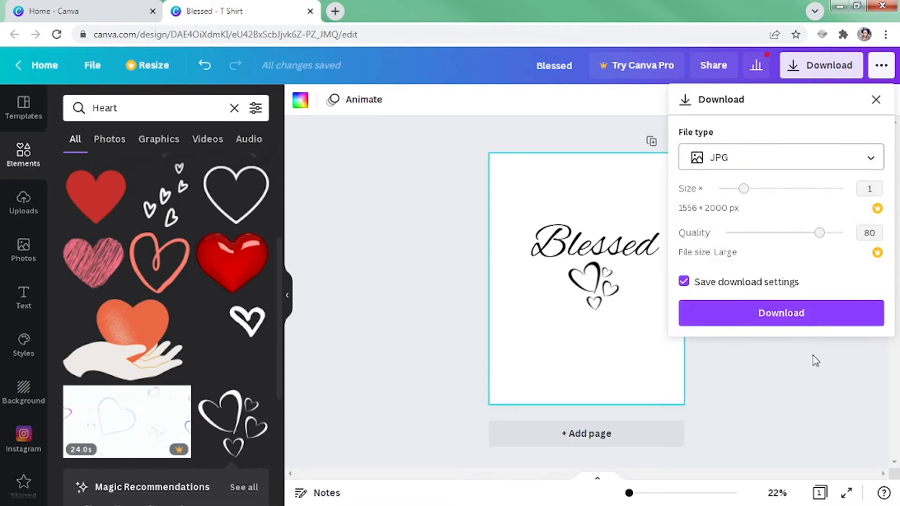
left_click(781, 313)
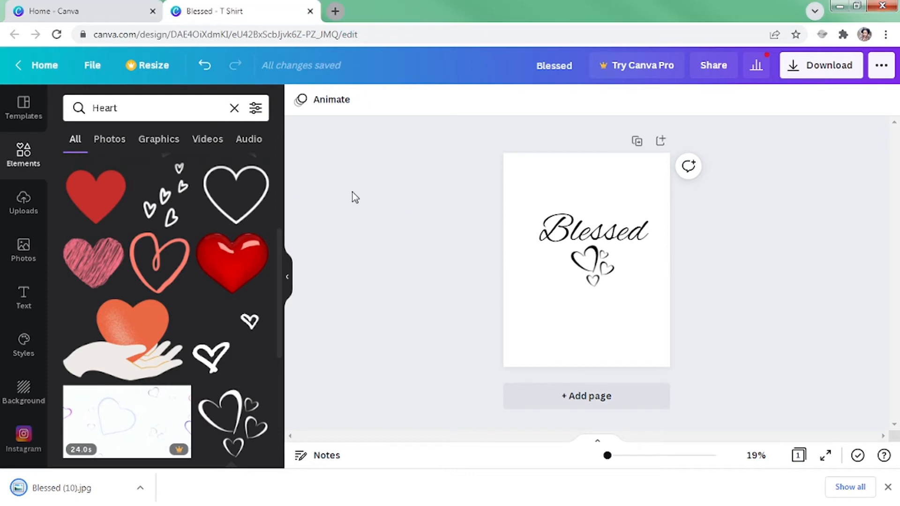
Go to remove.bg in a new tab and close the extra empty tab.
left_click(336, 11)
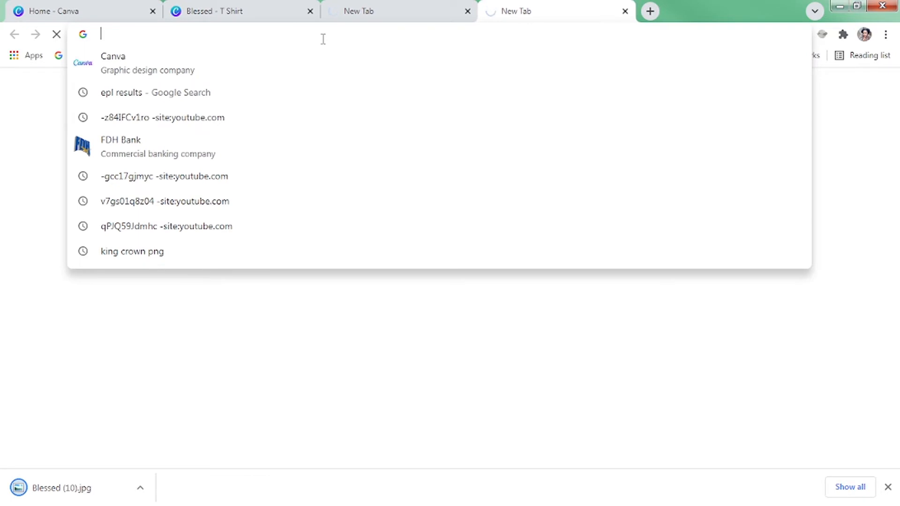
type("revo")
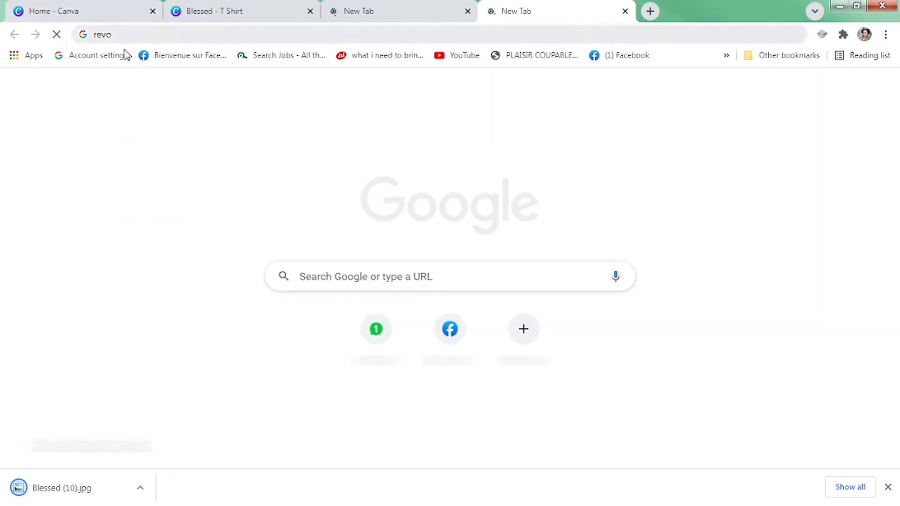
key("ctrl+a")
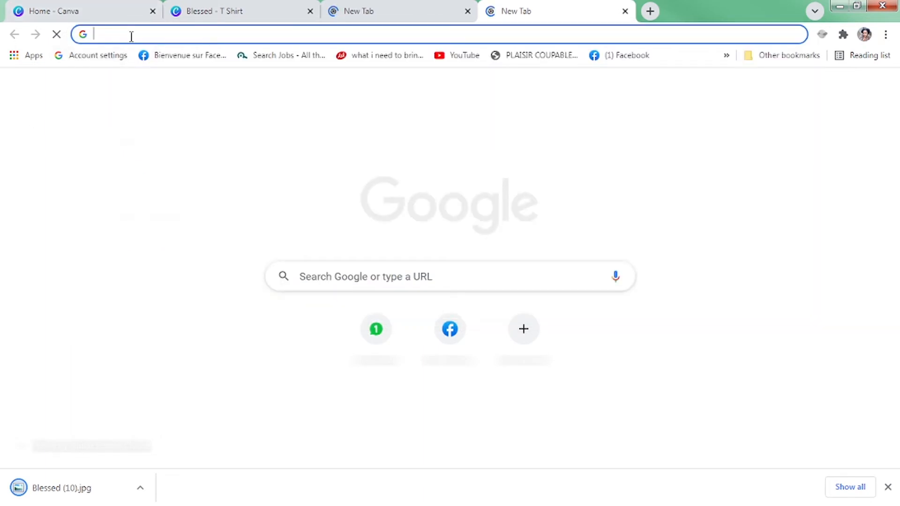
type("remove.bg")
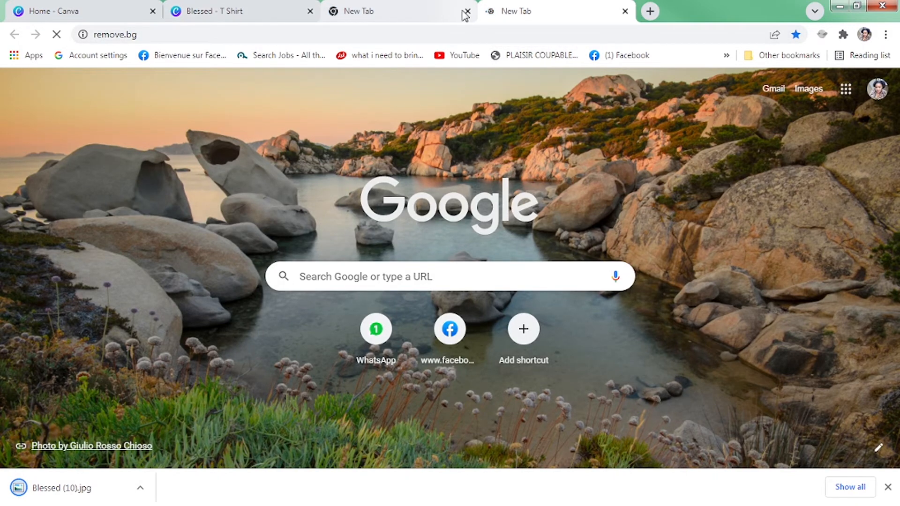
left_click(466, 11)
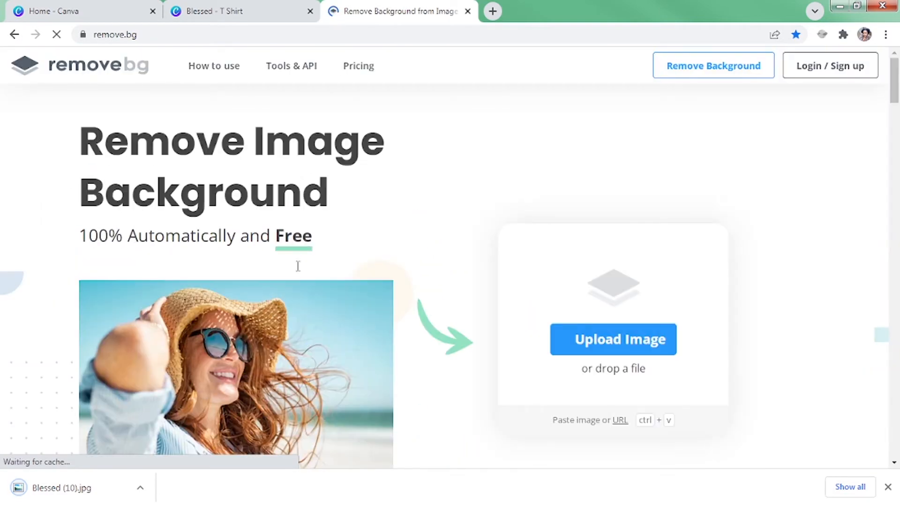
scroll("down", 3)
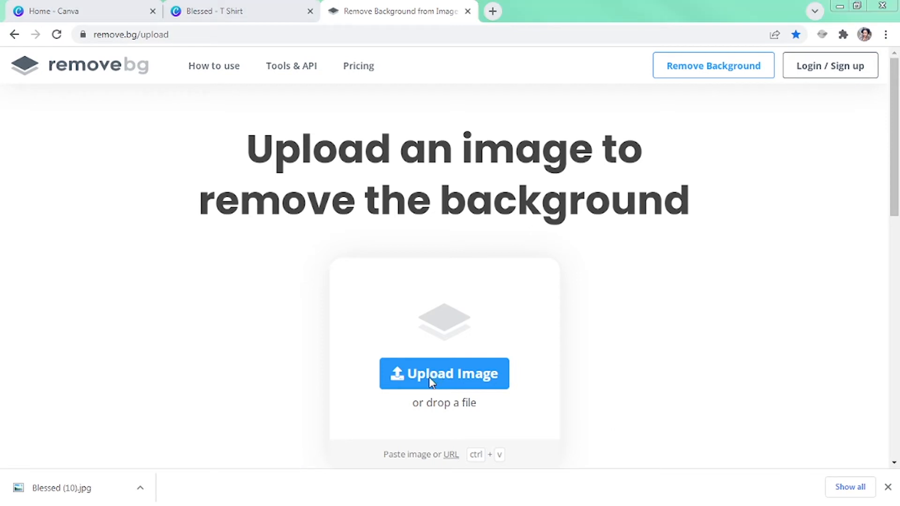
Upload Blessed (10).jpg to remove.bg via the file picker.
left_click(443, 373)
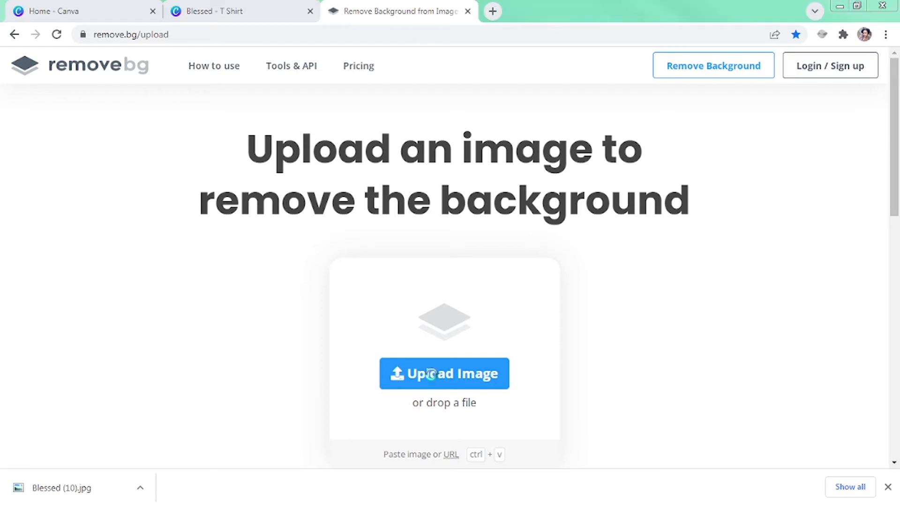
left_click(444, 373)
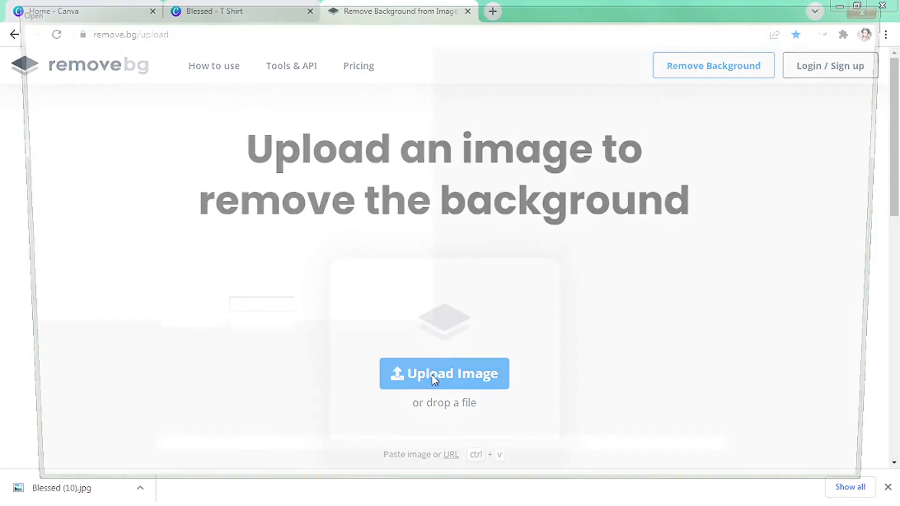
left_click(443, 373)
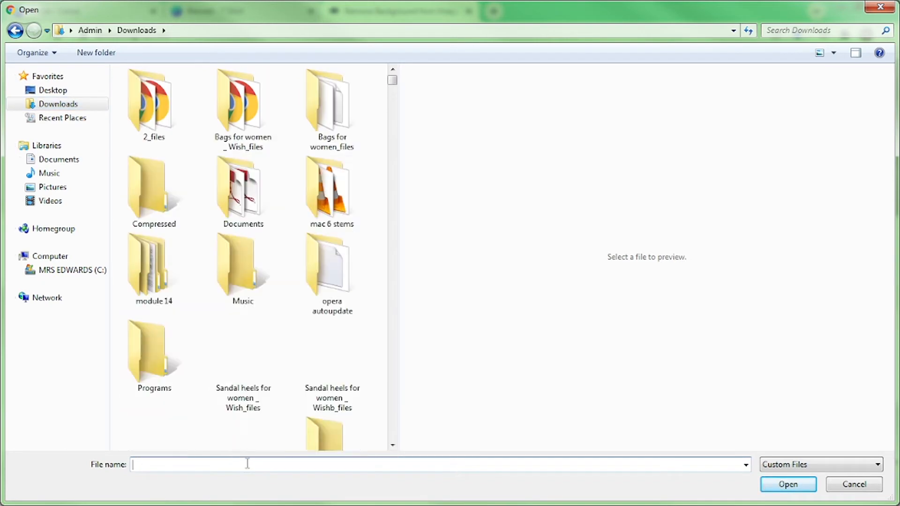
type("blesse")
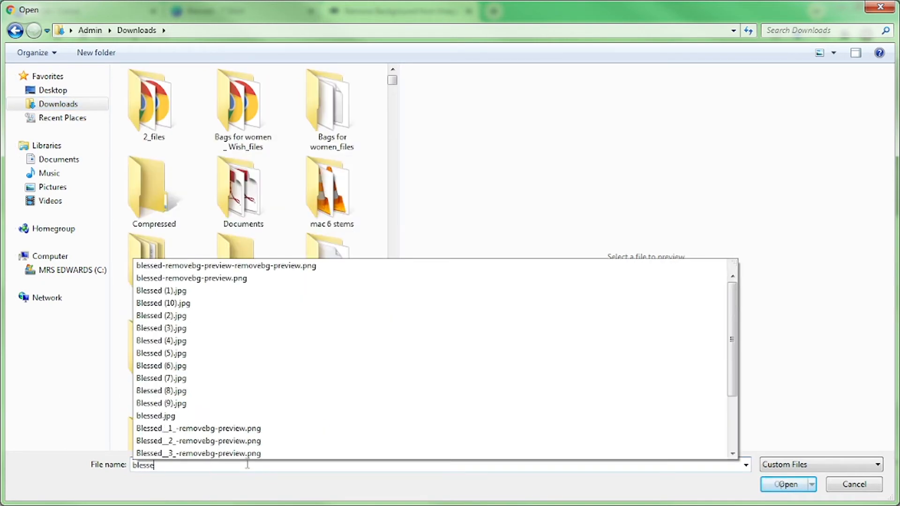
type("d")
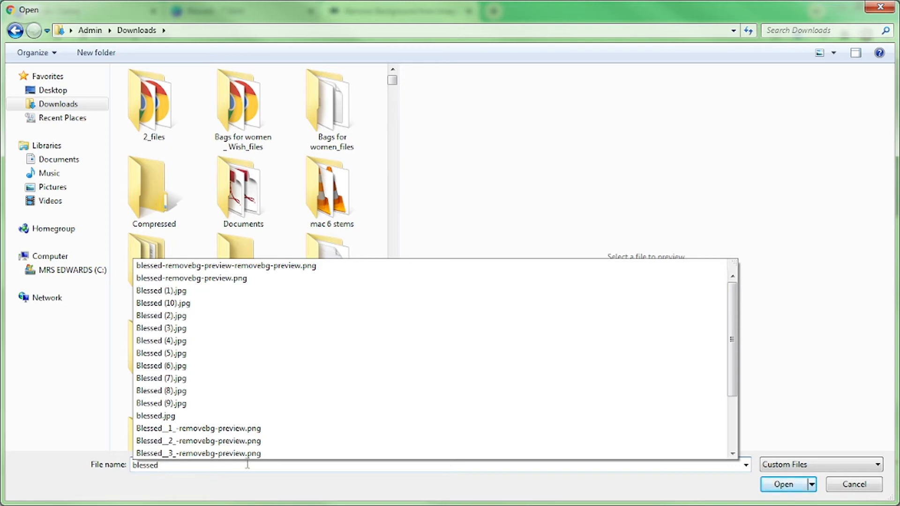
left_click(164, 303)
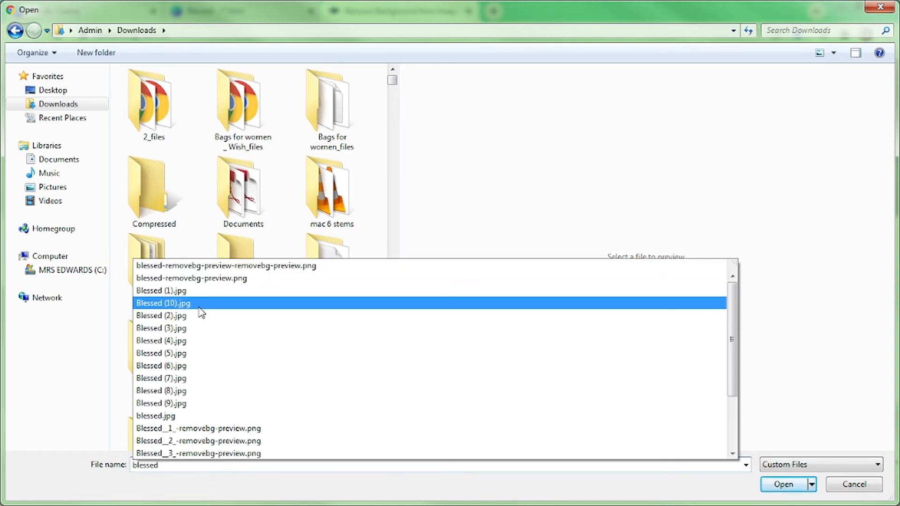
left_click(163, 303)
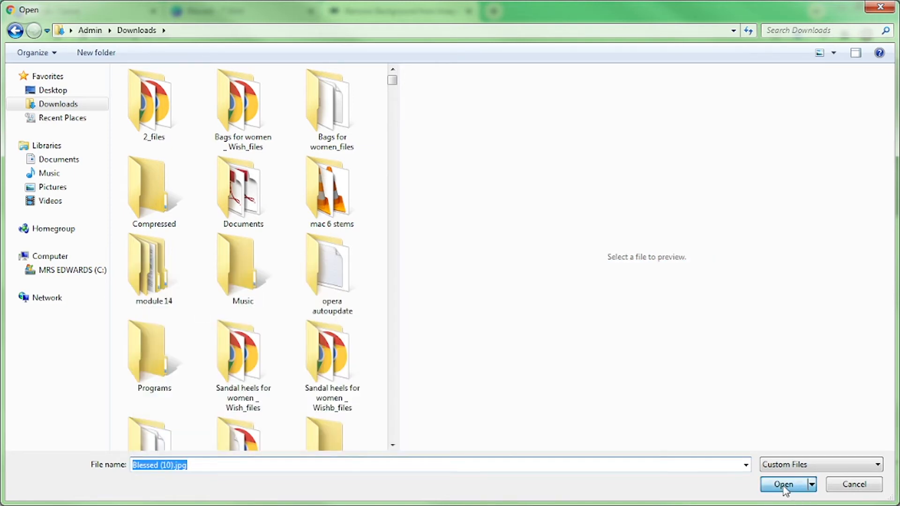
left_click(782, 485)
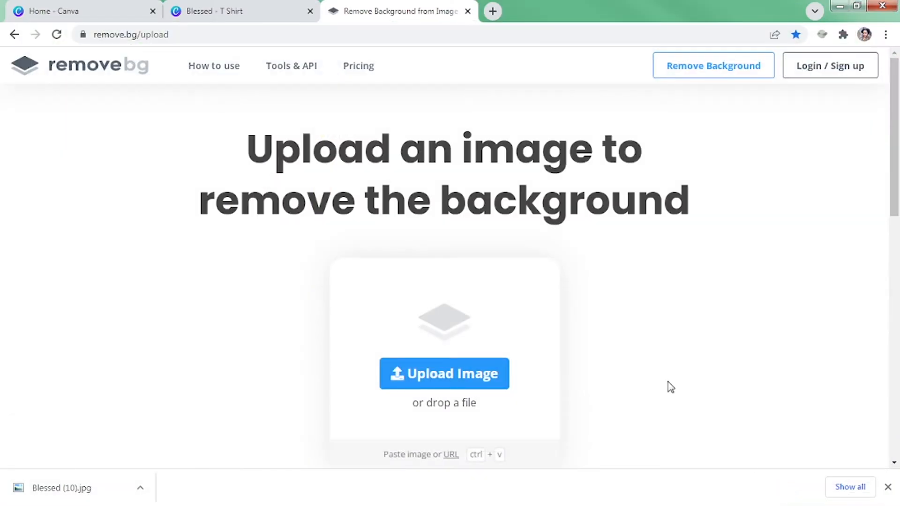
Upload Blessed (10).jpg to remove.bg and download the background-free PNG preview.
left_click(443, 373)
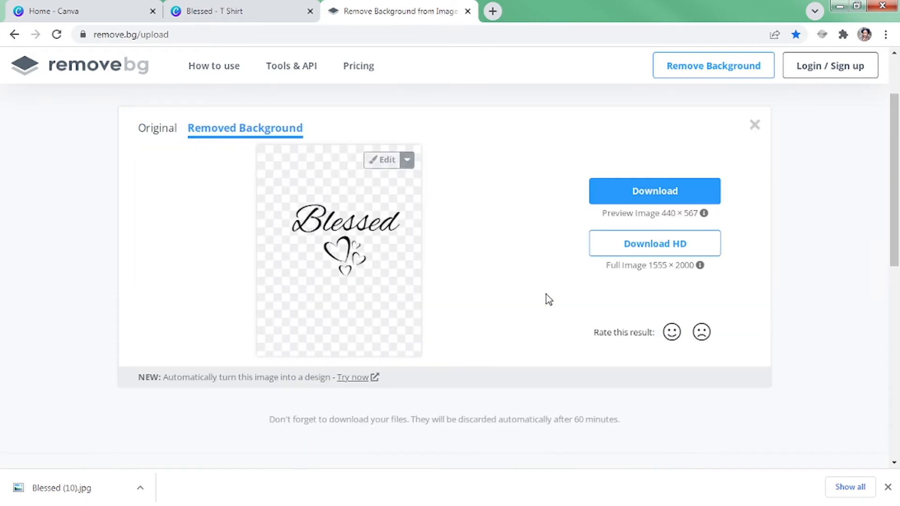
mouse_move(453, 249)
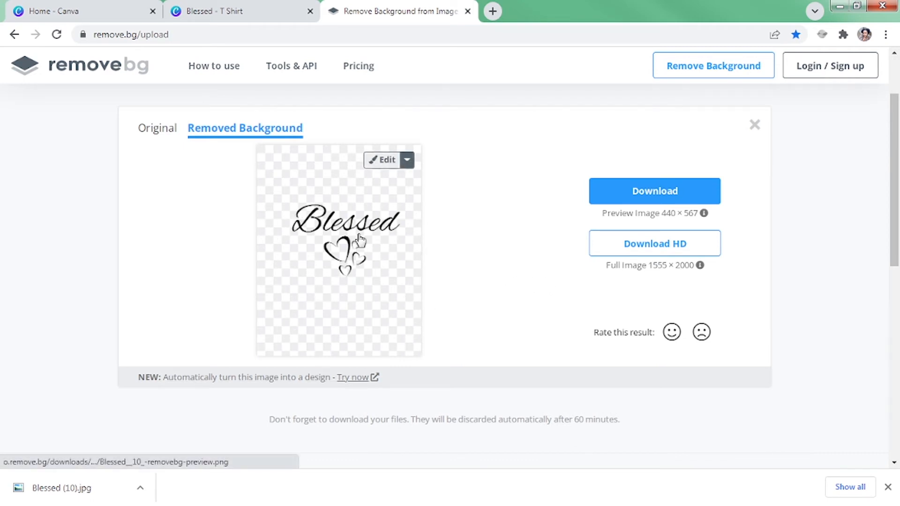
left_click(654, 192)
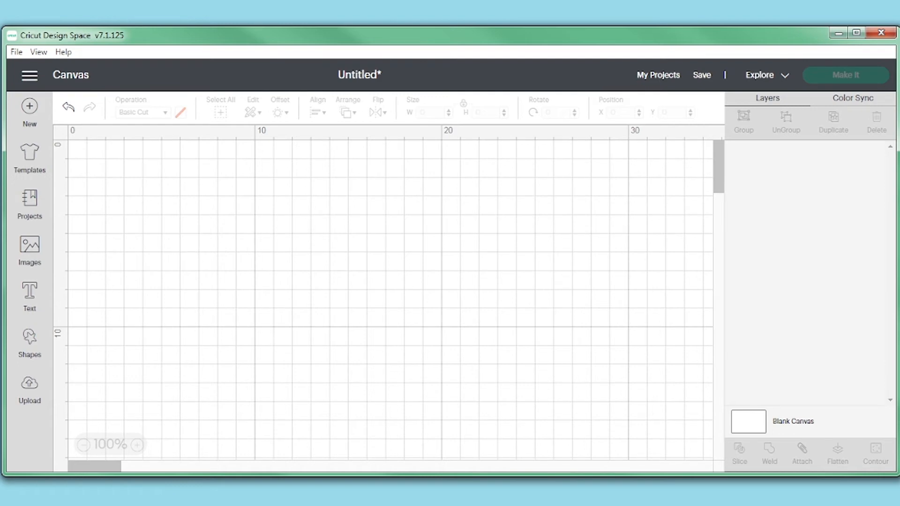
mouse_move(47, 415)
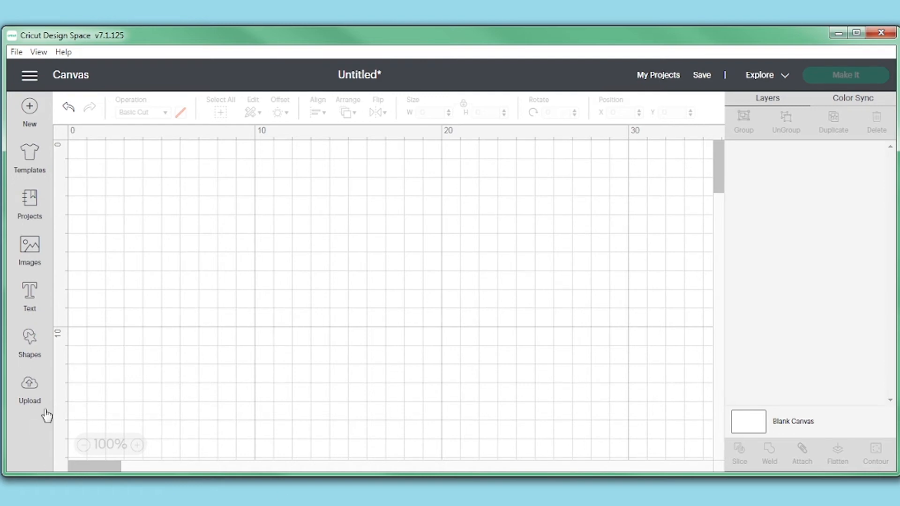
mouse_move(45, 183)
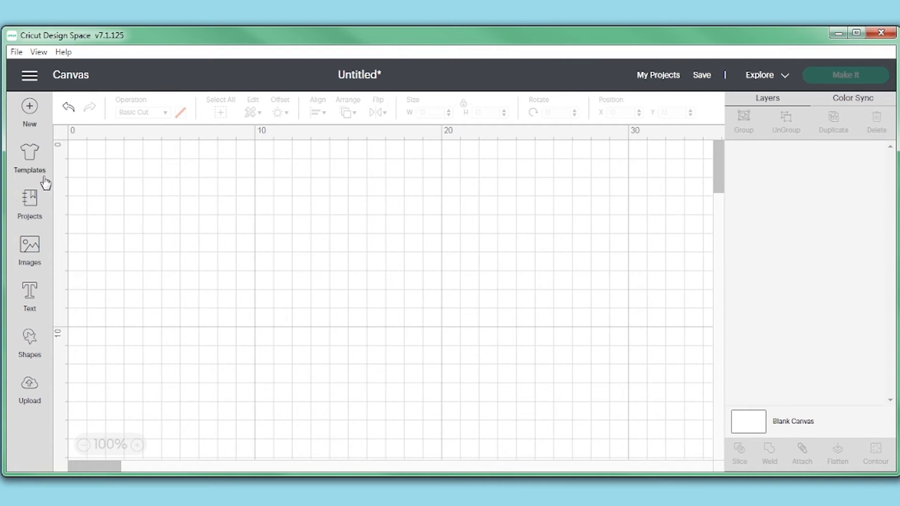
mouse_move(29, 390)
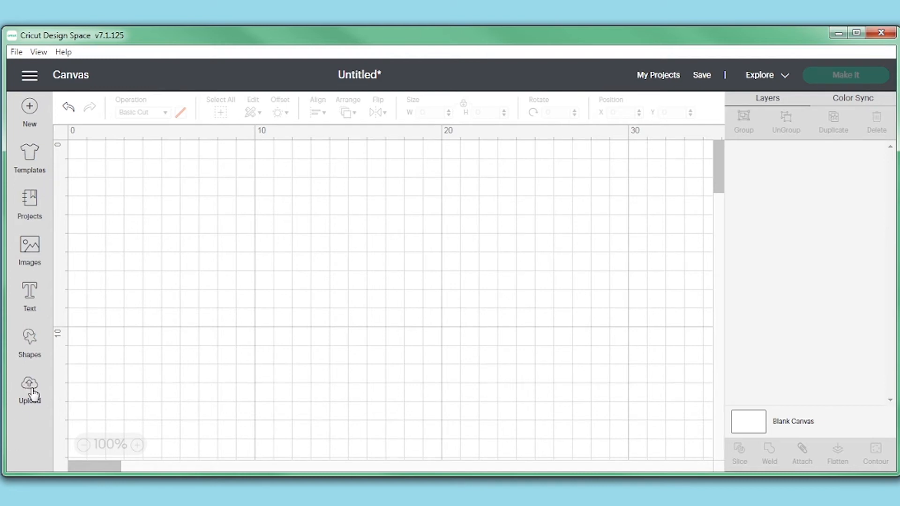
Start a new image upload from the Upload panel in Cricut Design Space.
left_click(29, 390)
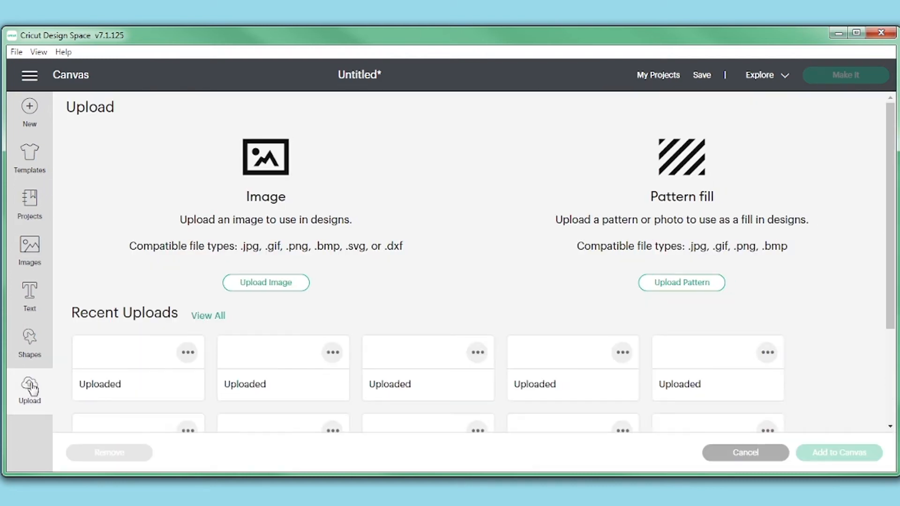
left_click(265, 282)
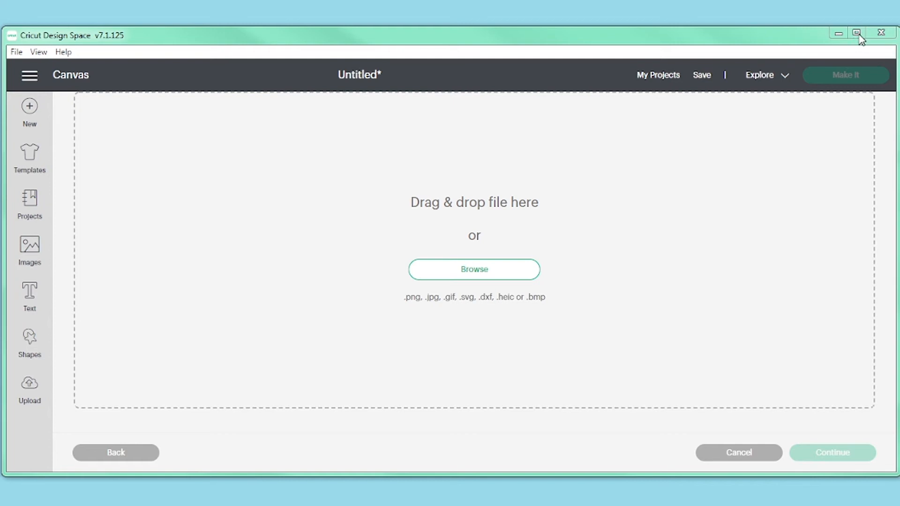
Load Blessed__10_-removebg-preview.png from Downloads into the Background Remover step.
left_click(473, 269)
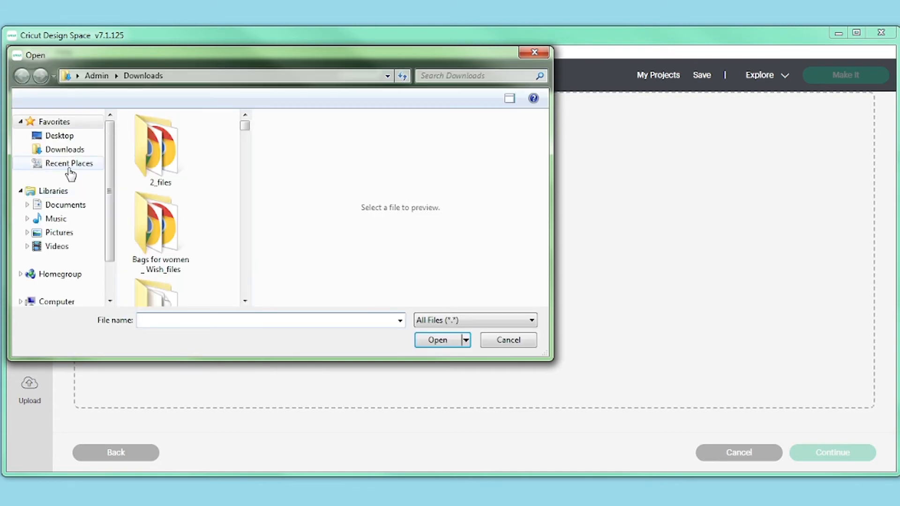
left_click(64, 149)
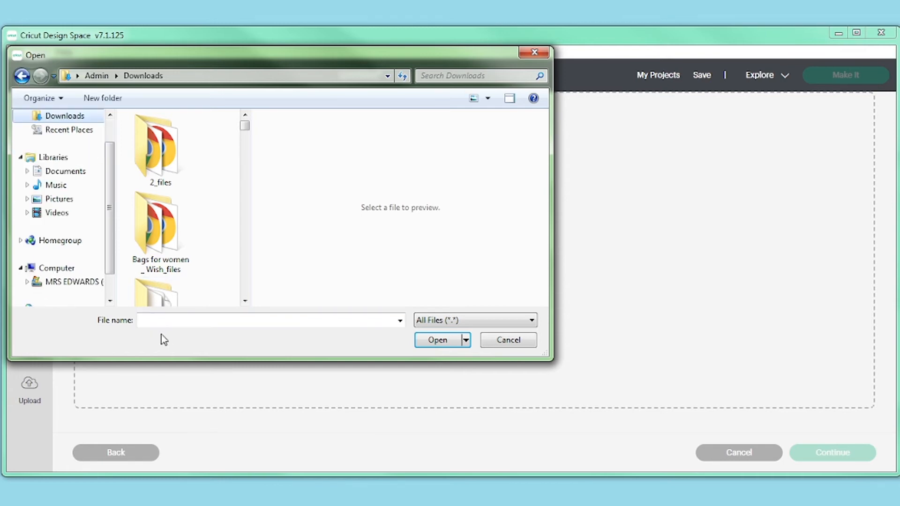
left_click(270, 321)
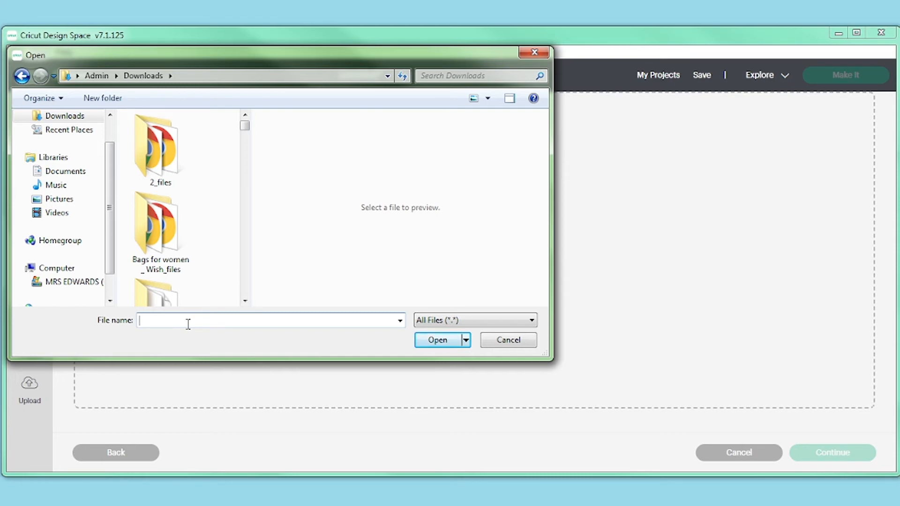
type("blessed")
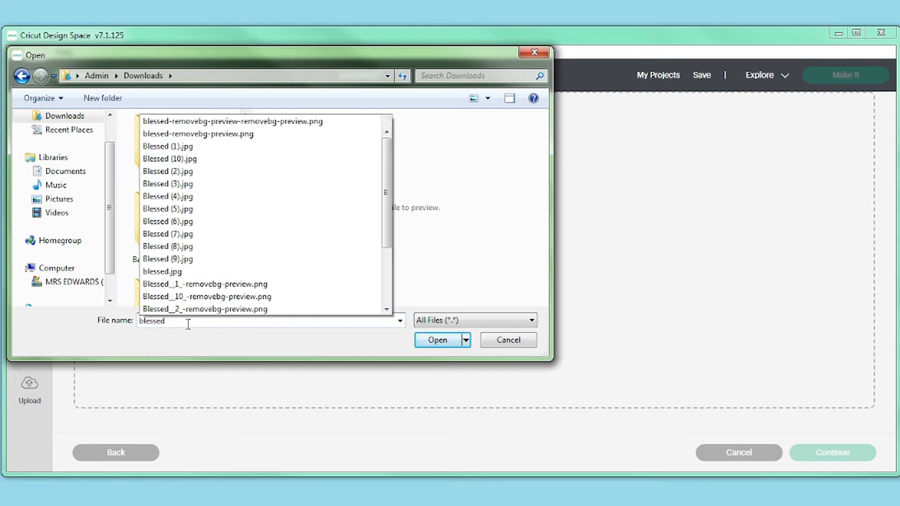
left_click(205, 296)
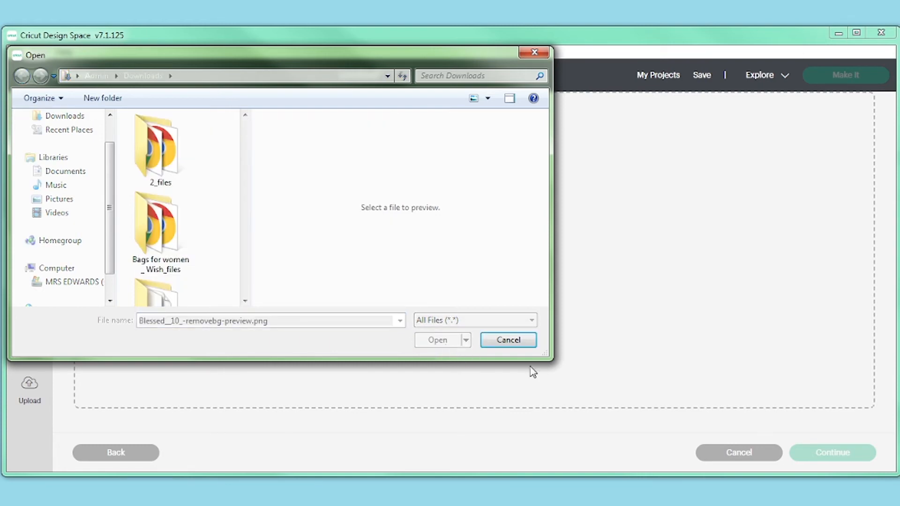
left_click(438, 339)
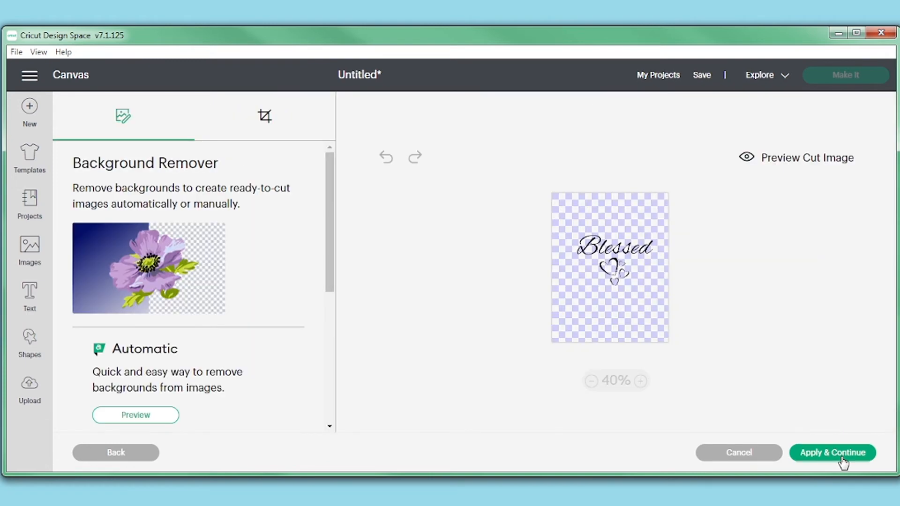
Upload the Blessed image as a Cut Image and add it to the canvas (about 10.16 × 6.78 cm).
left_click(831, 453)
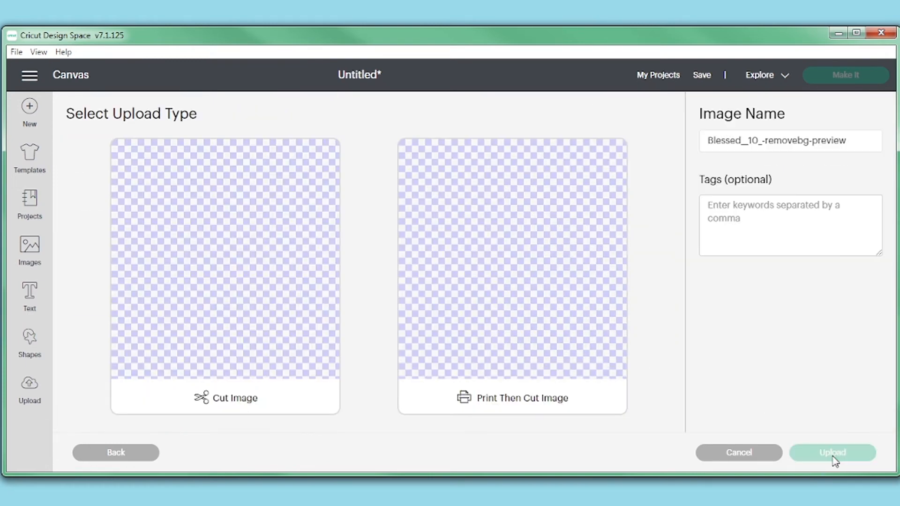
left_click(224, 269)
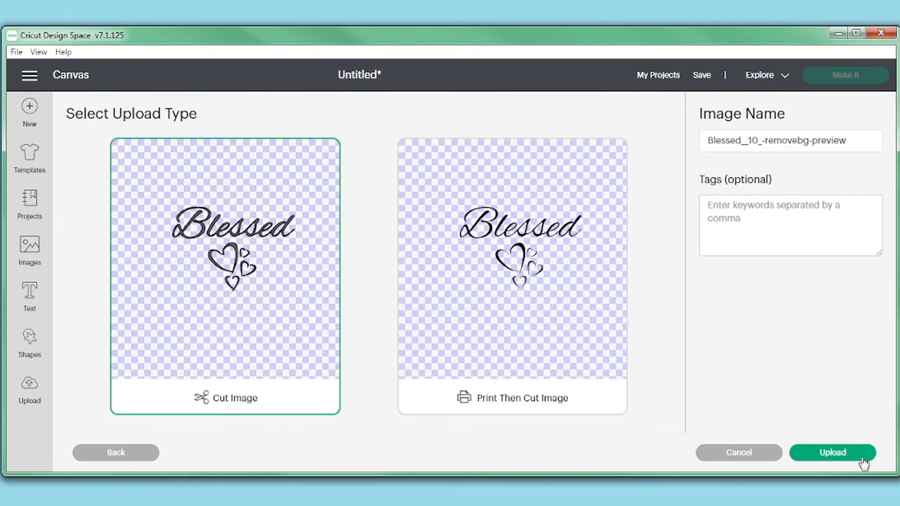
left_click(832, 452)
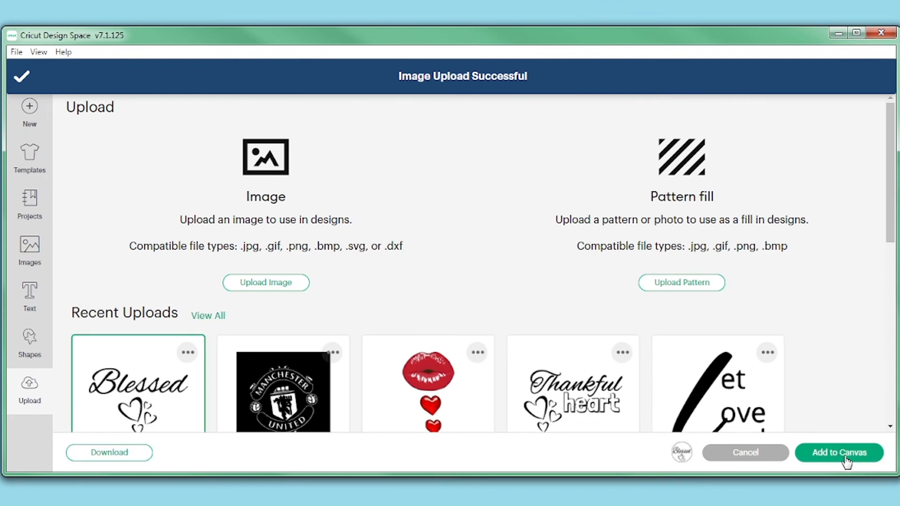
left_click(837, 452)
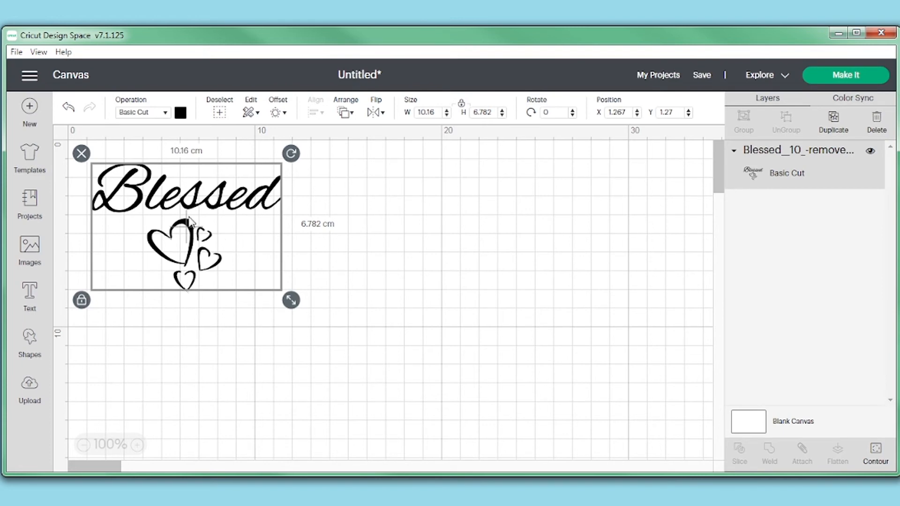
Enlarge the Blessed design to about 27.5 × 18.4 cm and send it to Make It.
left_click_drag(291, 300, 482, 428)
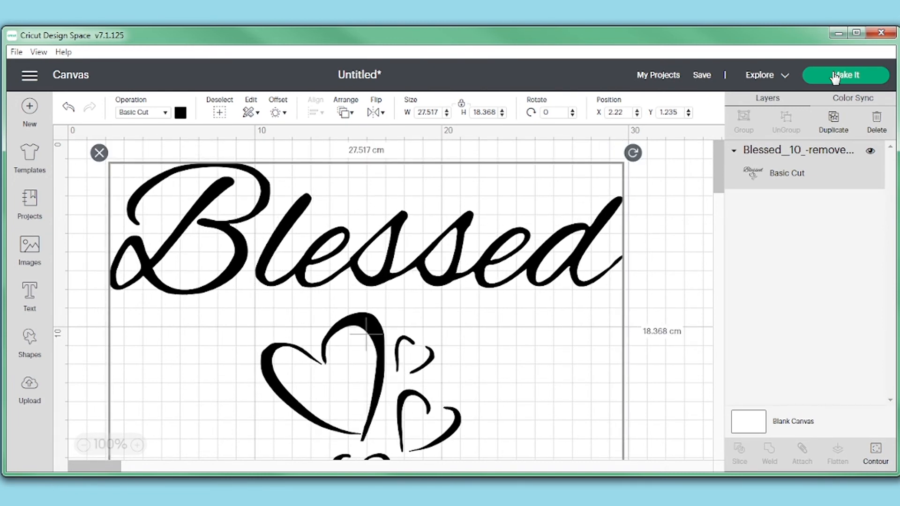
left_click(845, 74)
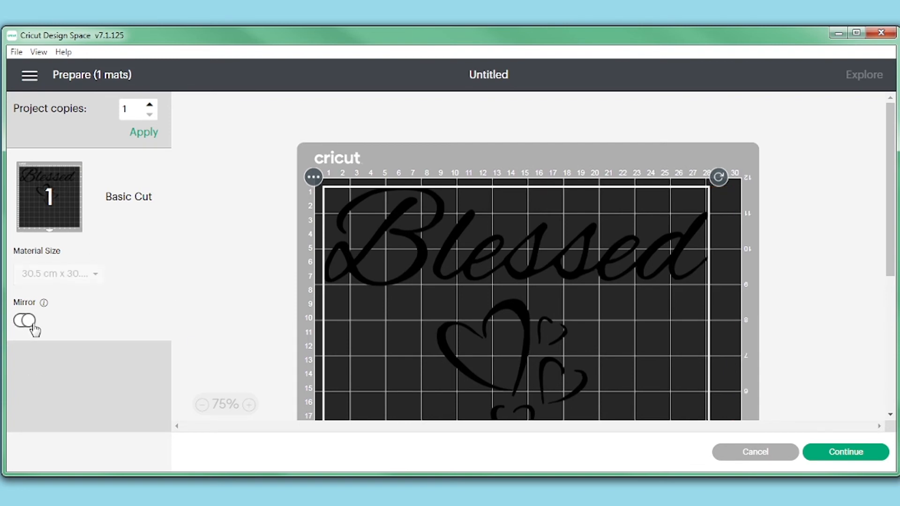
Turn on Mirror for the mat and continue to the Explore machine connection step.
left_click(24, 320)
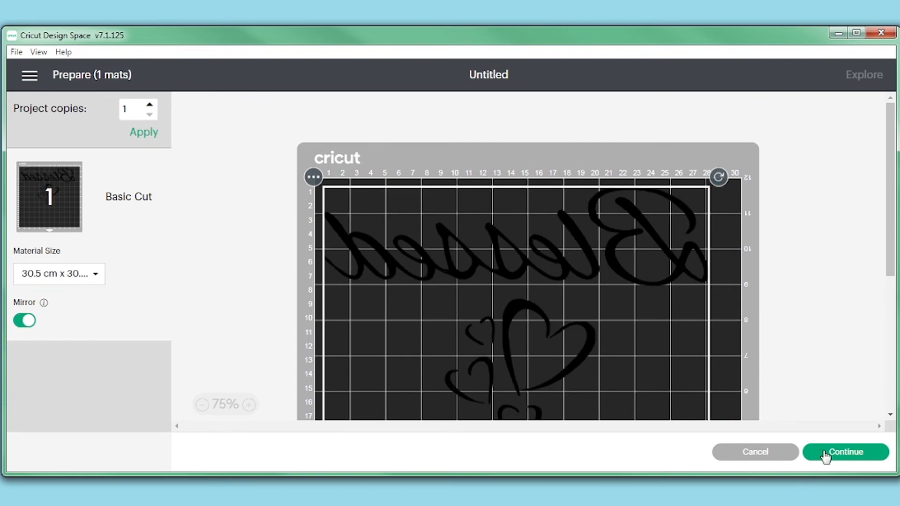
left_click(845, 451)
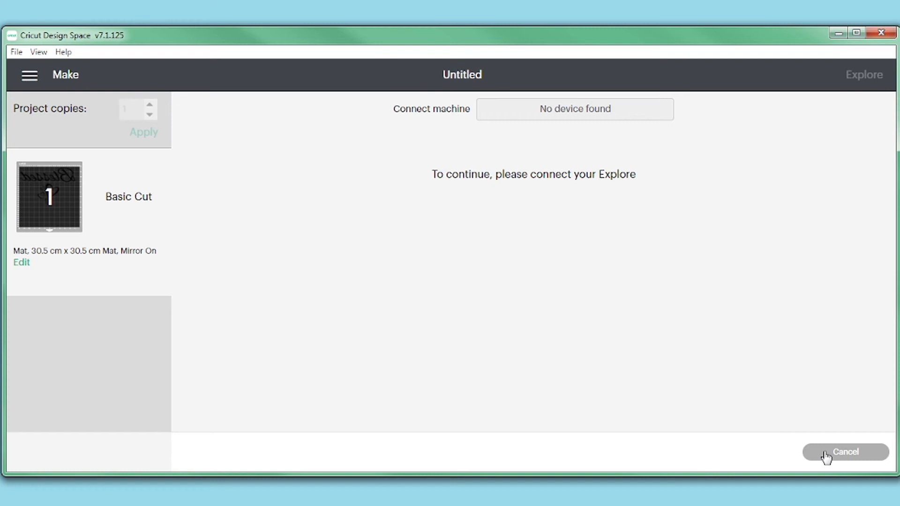
mouse_move(859, 300)
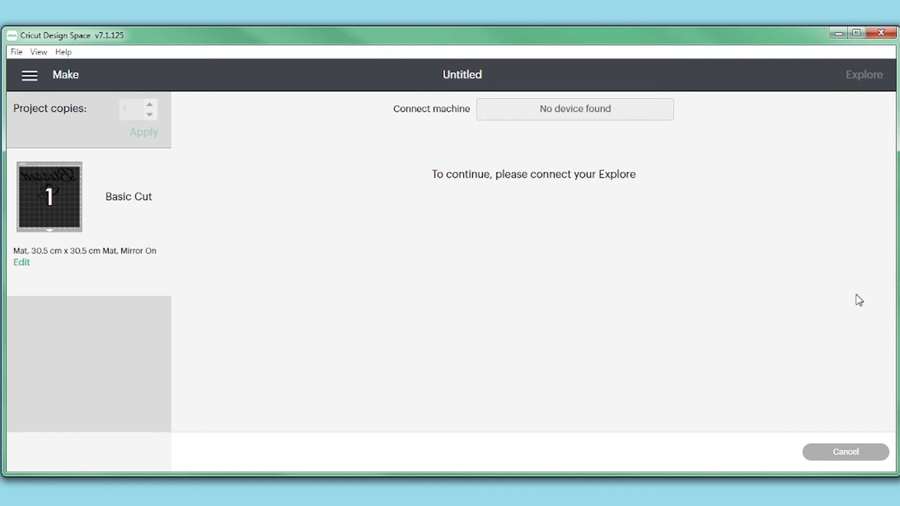
mouse_move(361, 352)
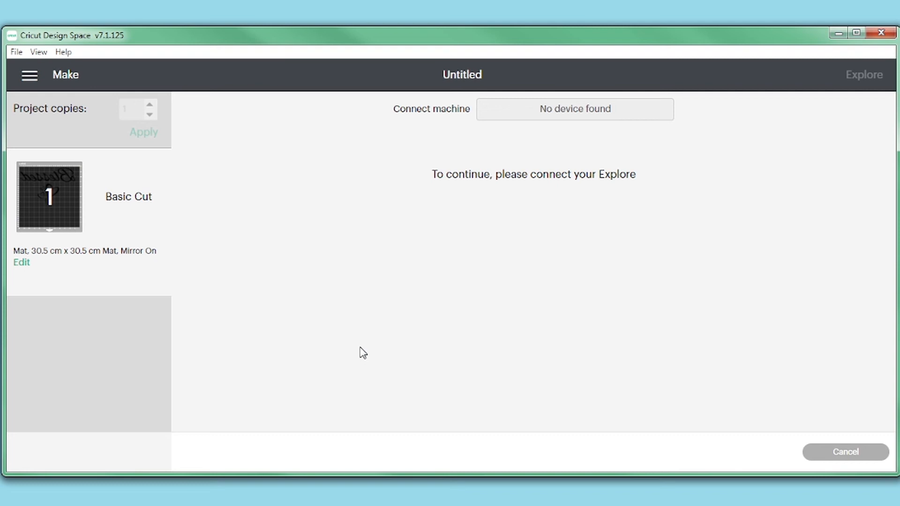
mouse_move(871, 461)
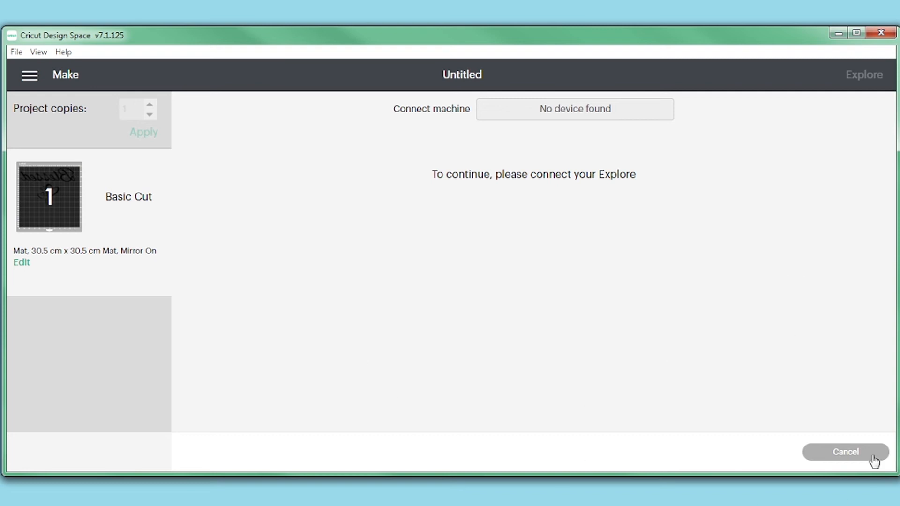
mouse_move(574, 302)
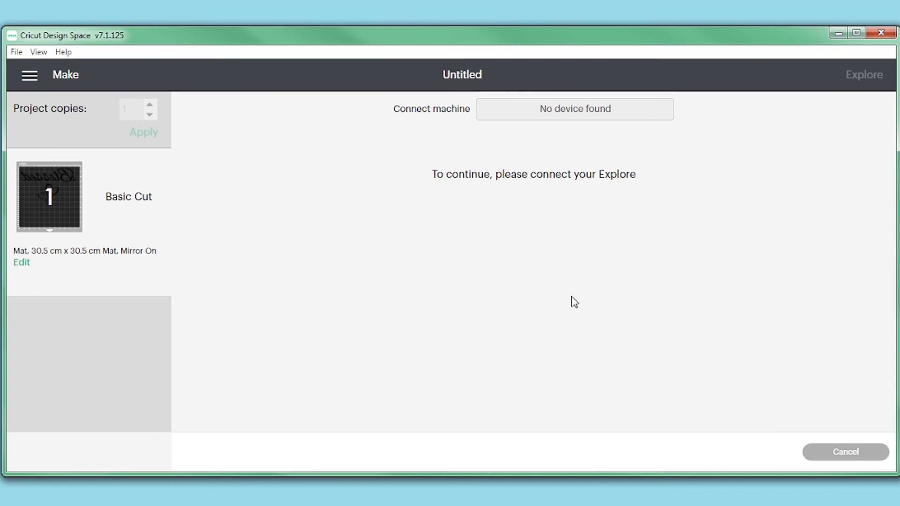